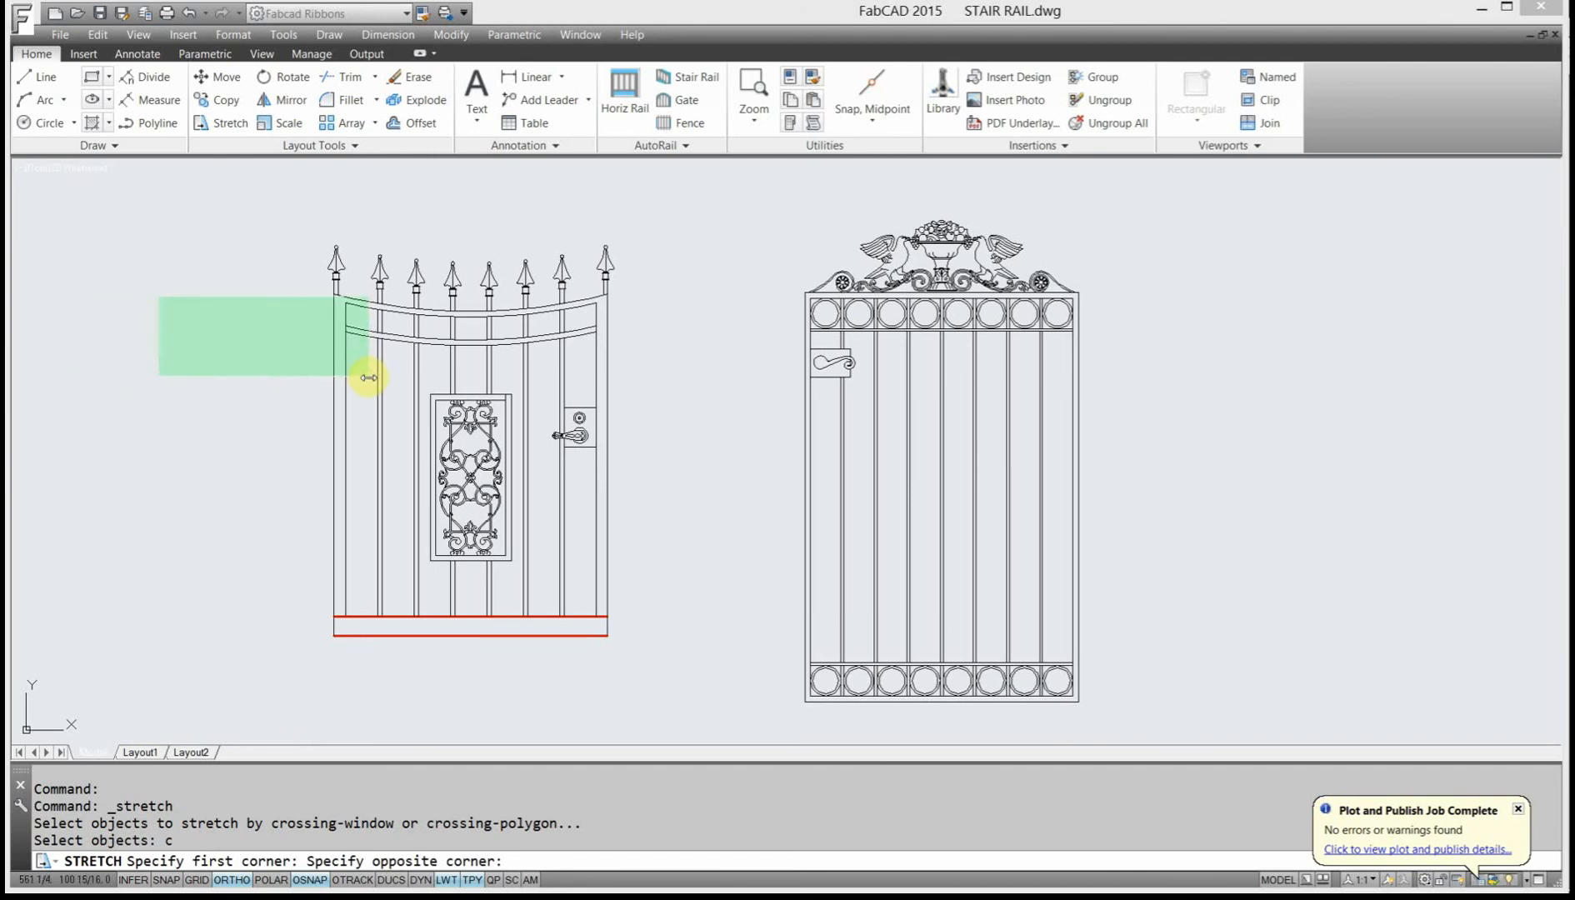
Demonstrate window versus crossing selection boxes in empty space beside the gates.
key("Escape")
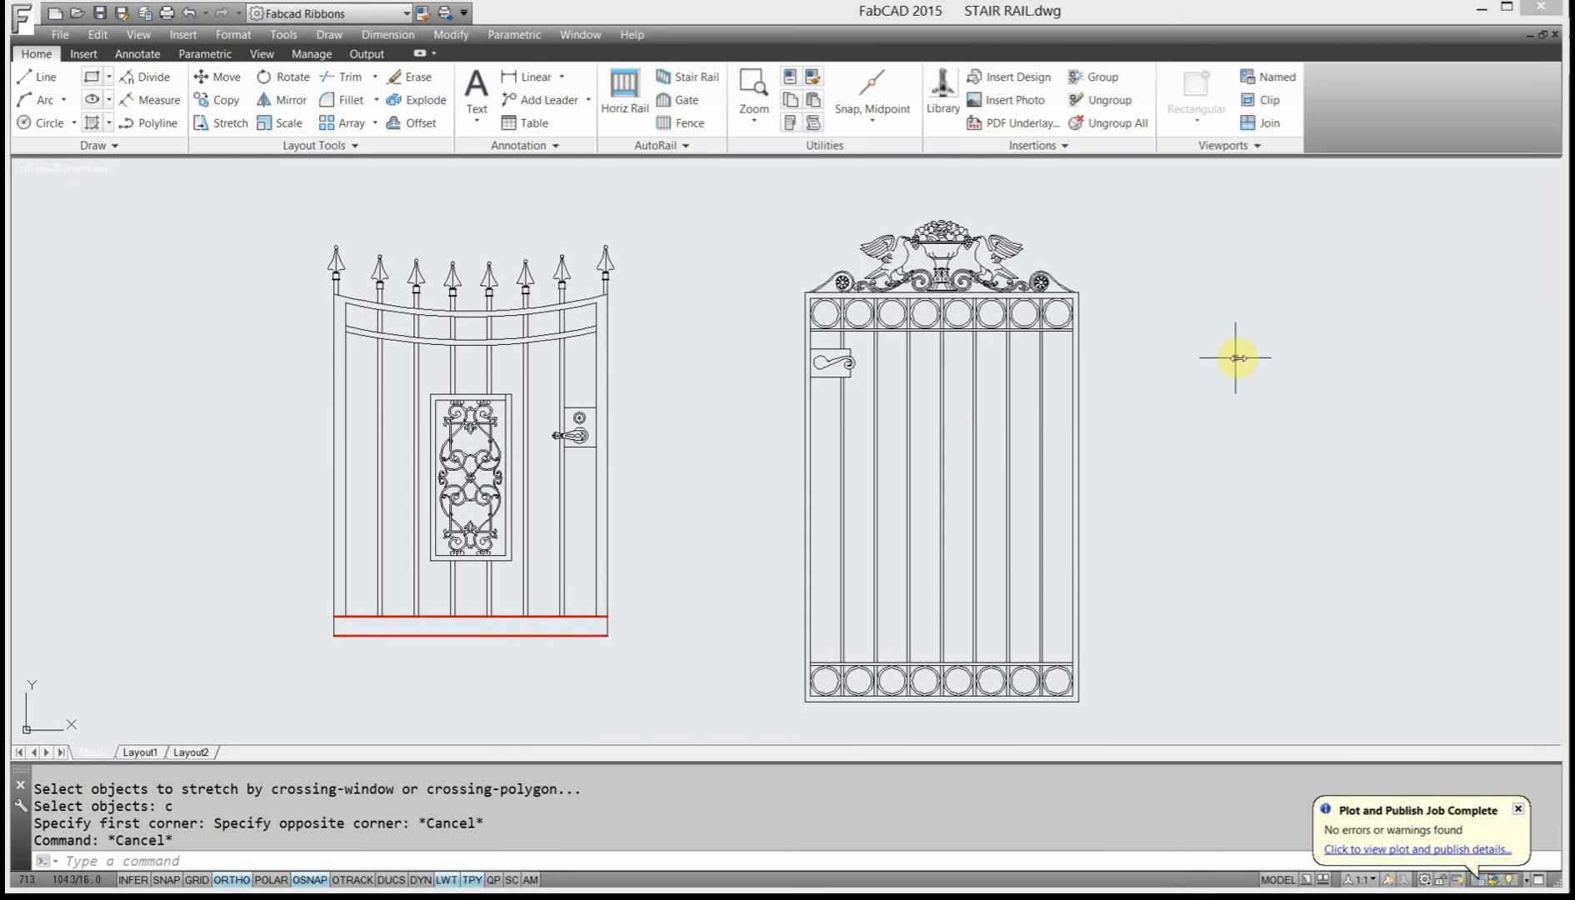
left_click_drag(1236, 358, 1425, 527)
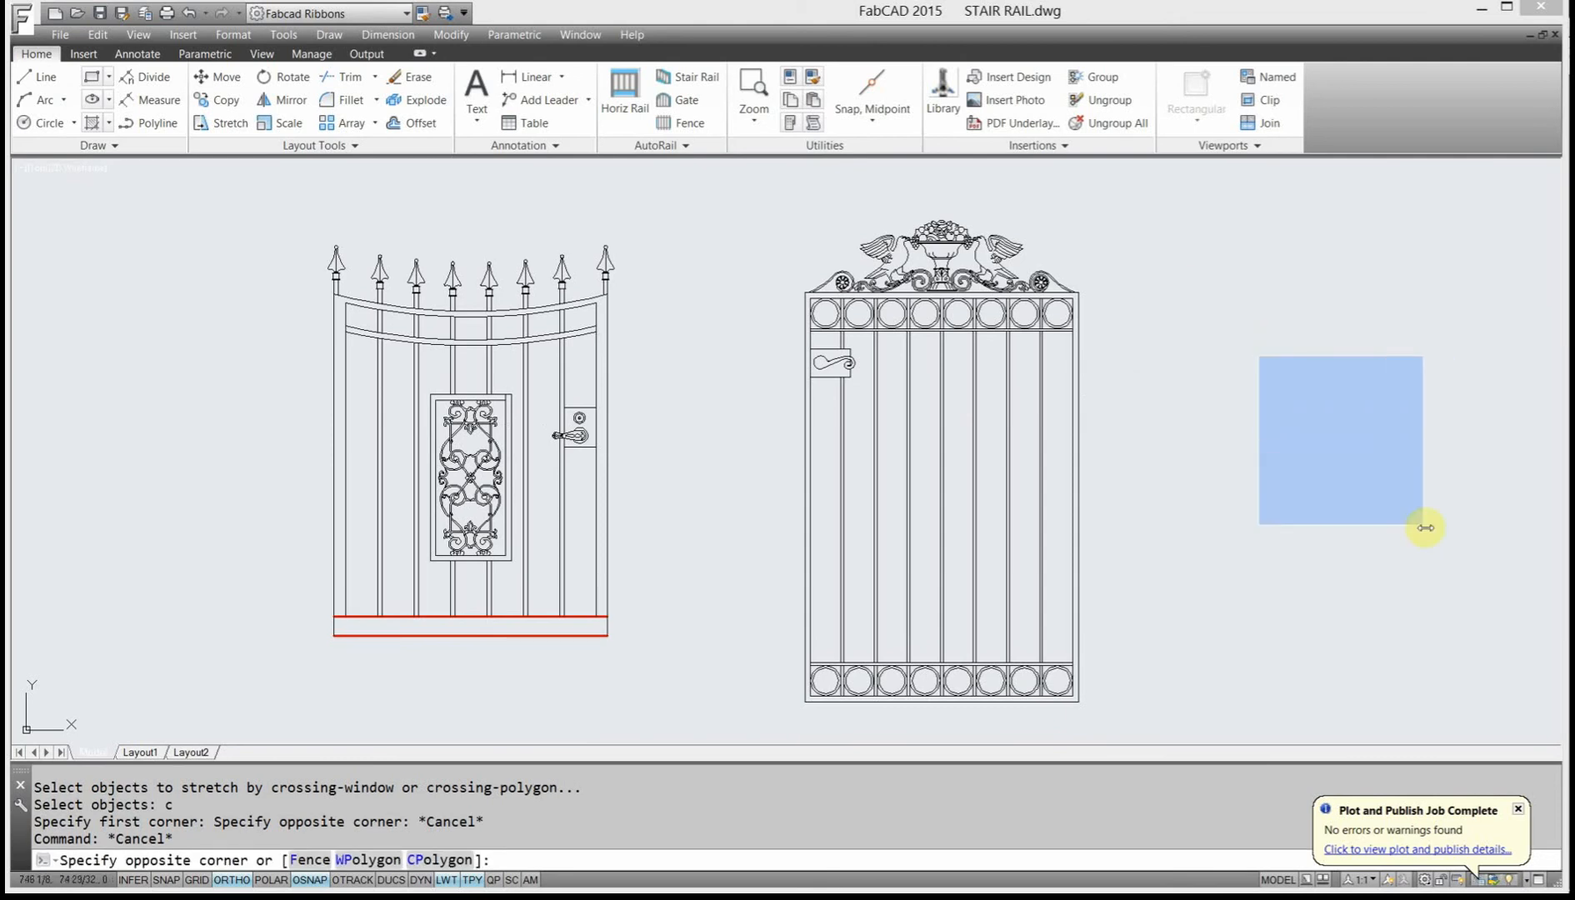
left_click_drag(1425, 527, 1342, 380)
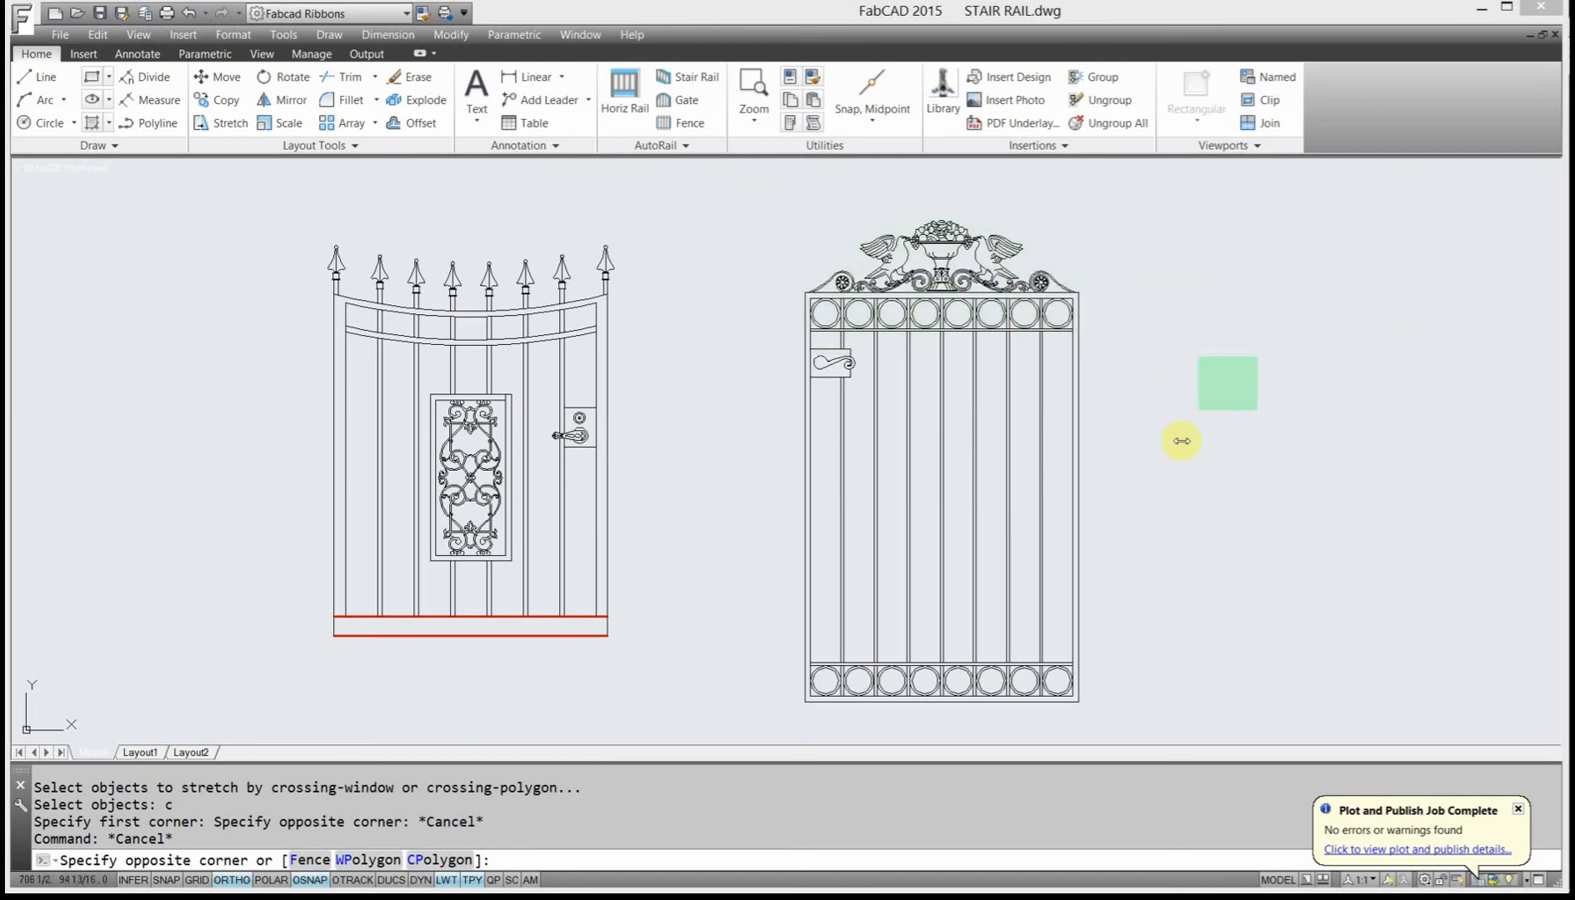
left_click_drag(1182, 442, 1205, 278)
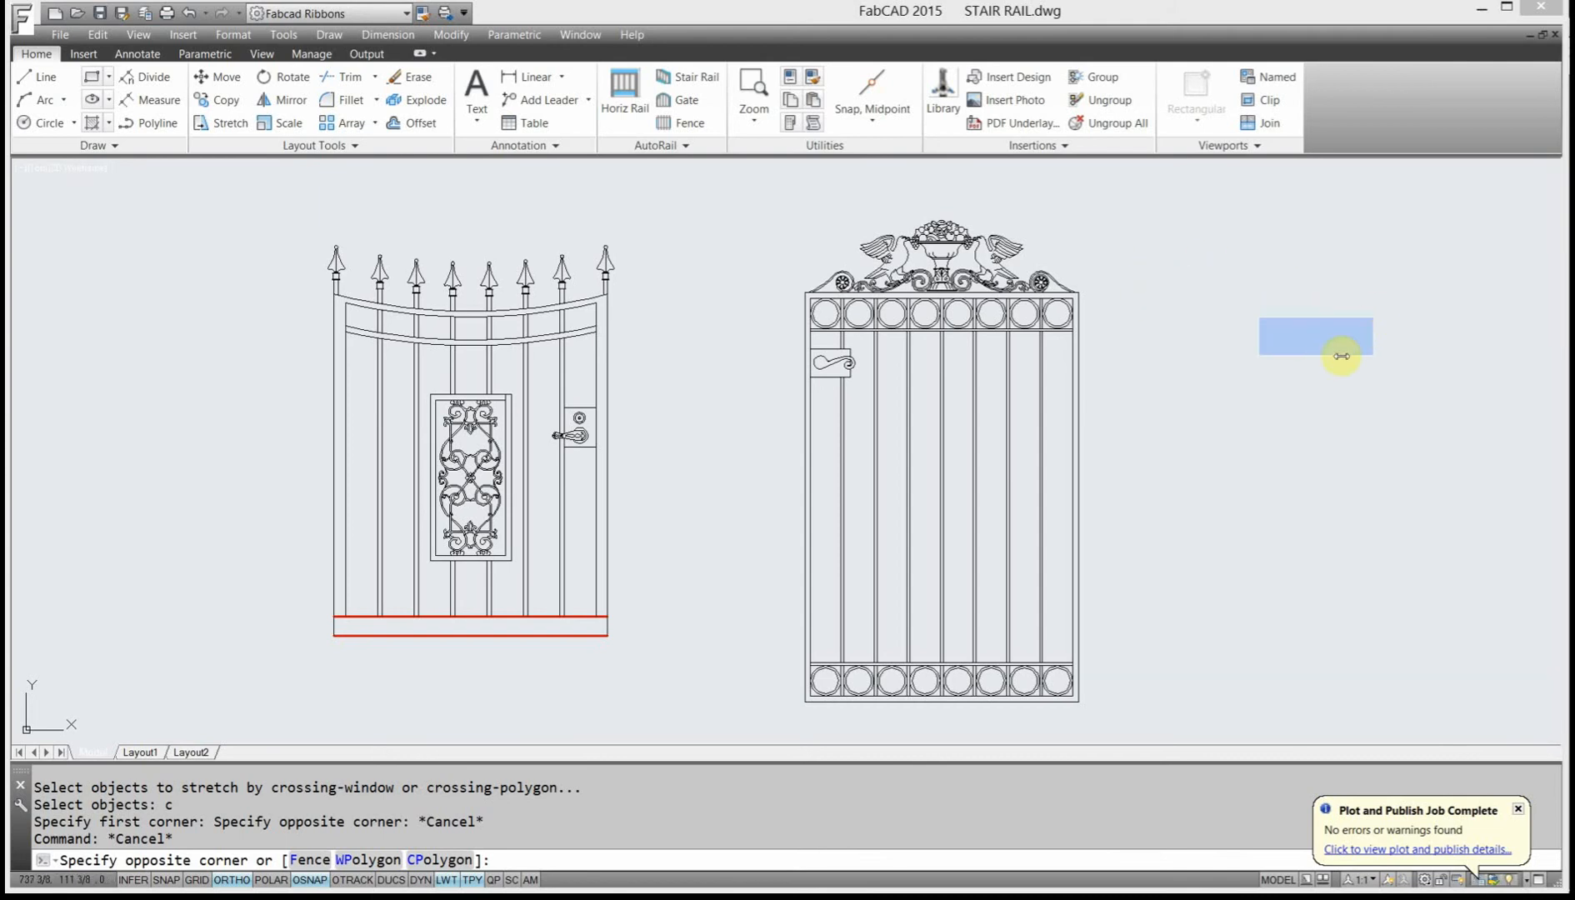
left_click_drag(1341, 354, 1485, 452)
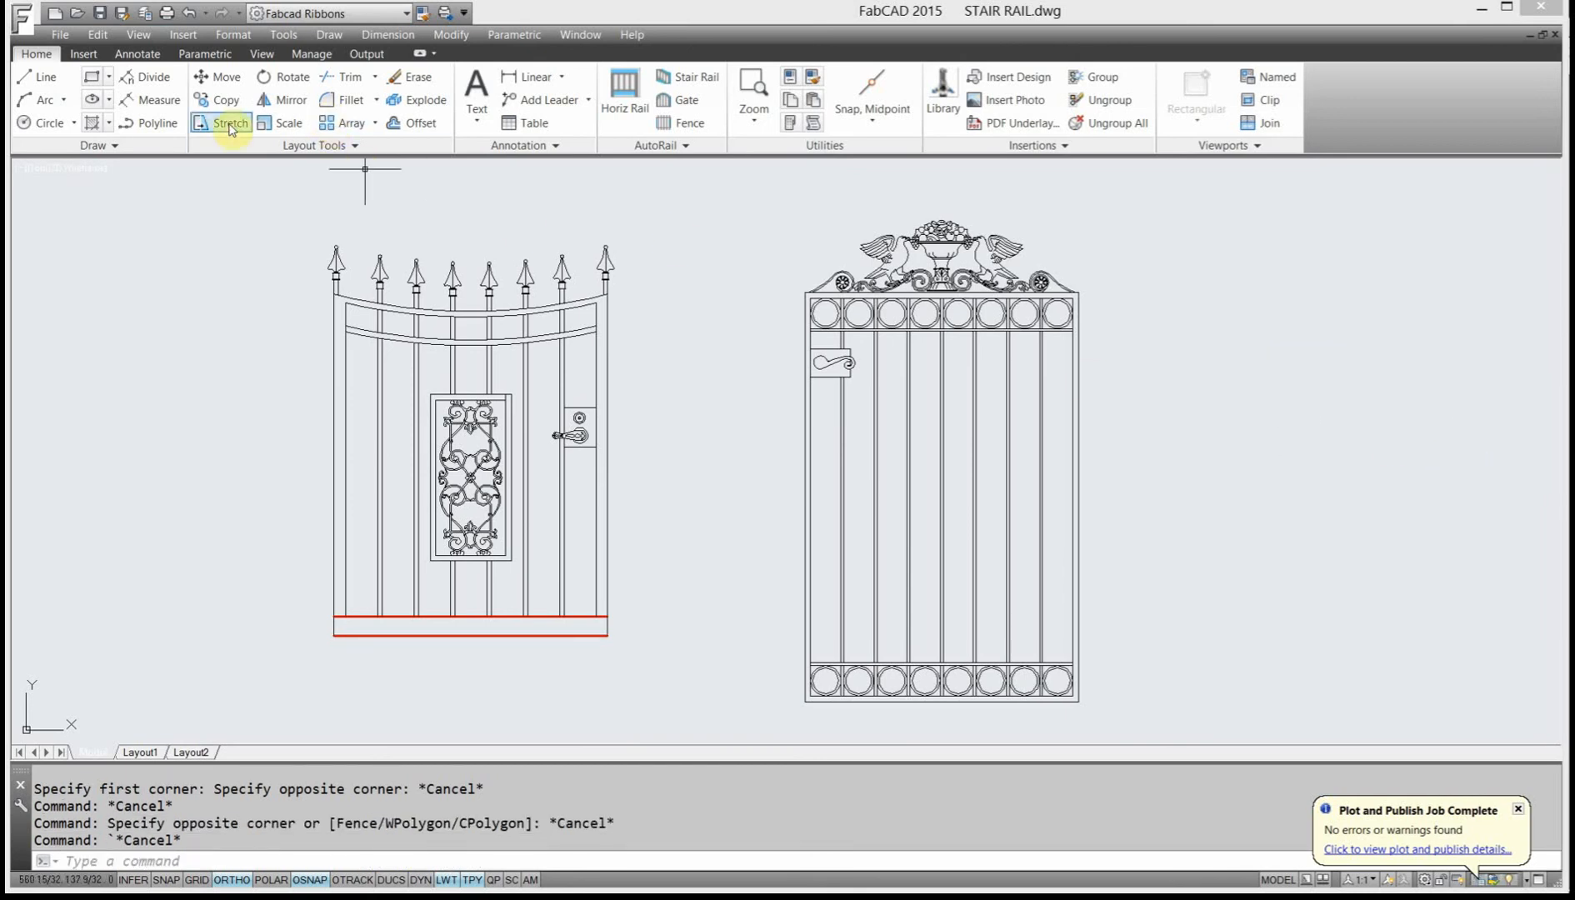
Stretch the left gate above its bottom rail upward with Ortho to make it taller.
left_click(230, 123)
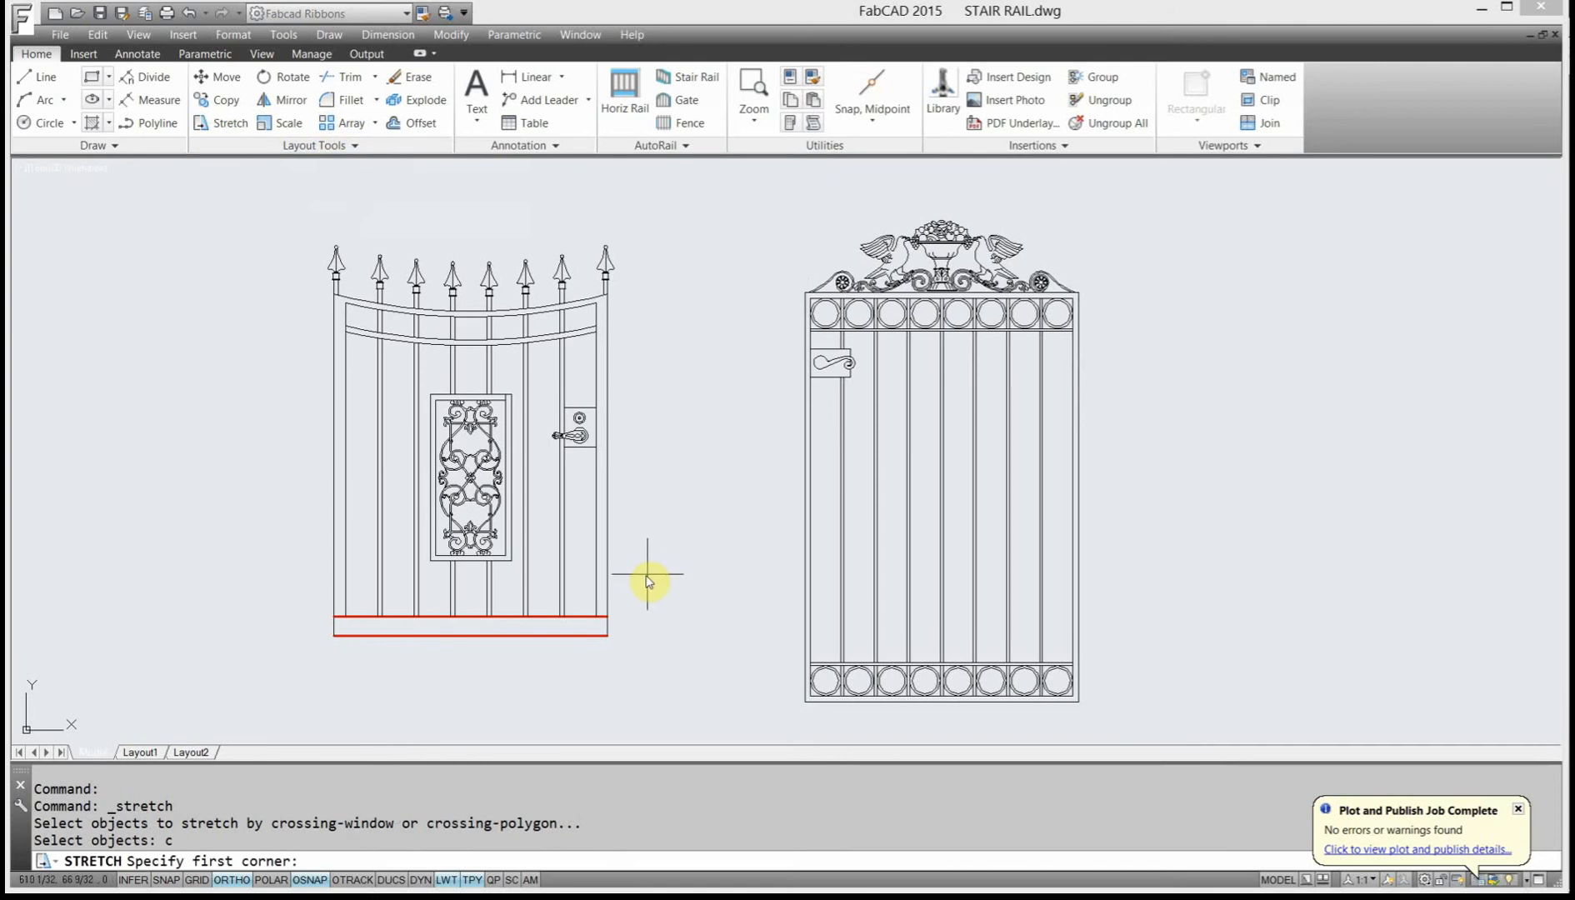
mouse_move(663, 575)
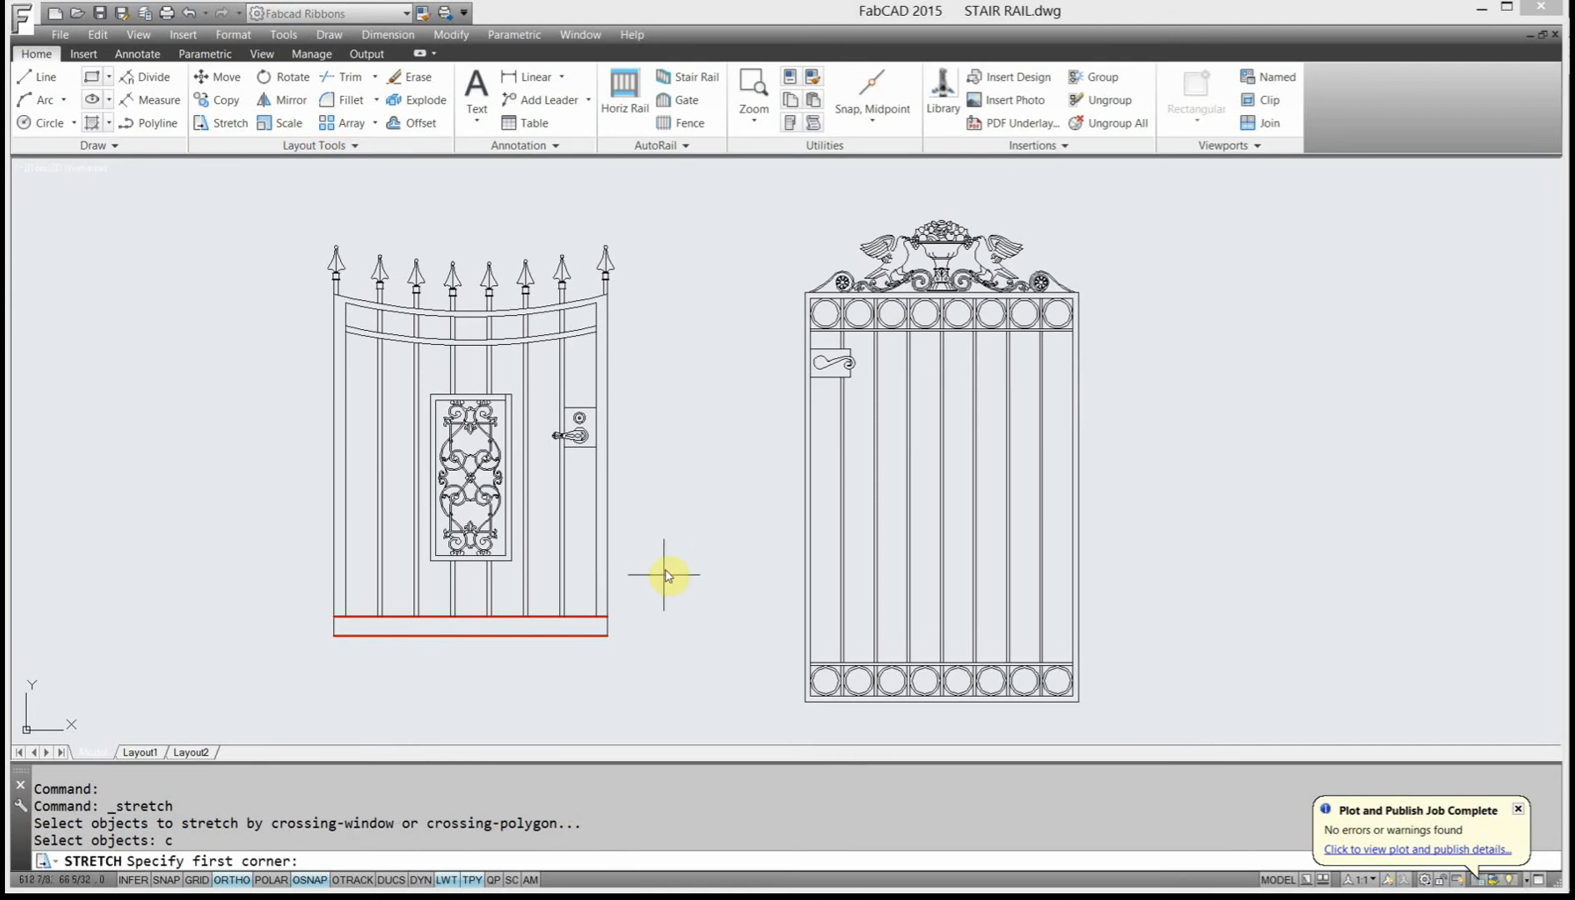
left_click(665, 574)
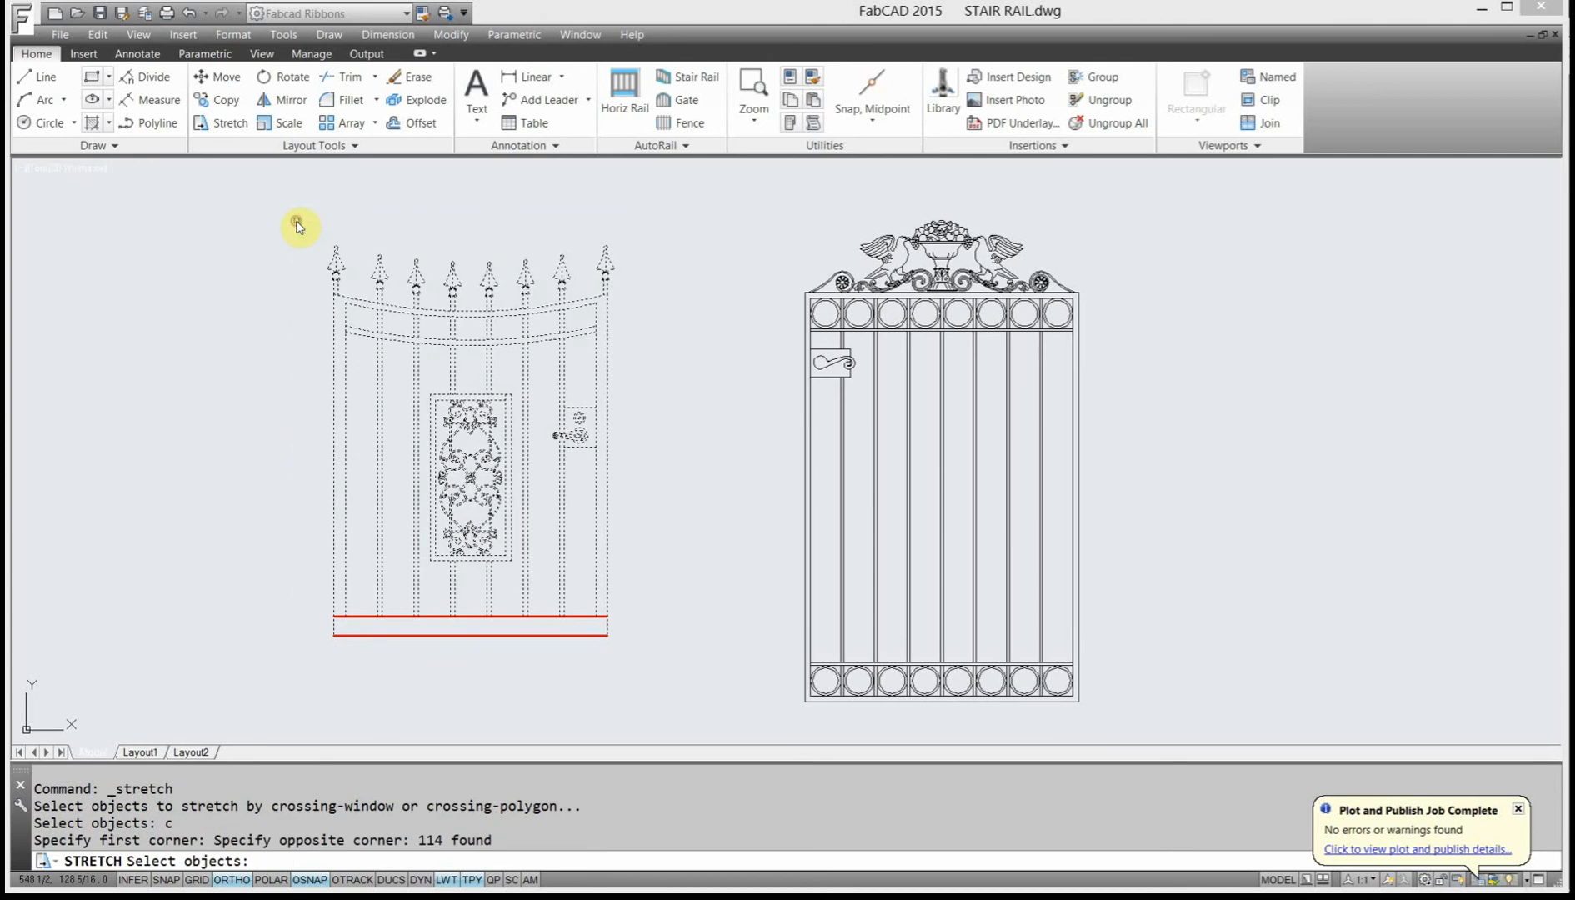
mouse_move(265, 627)
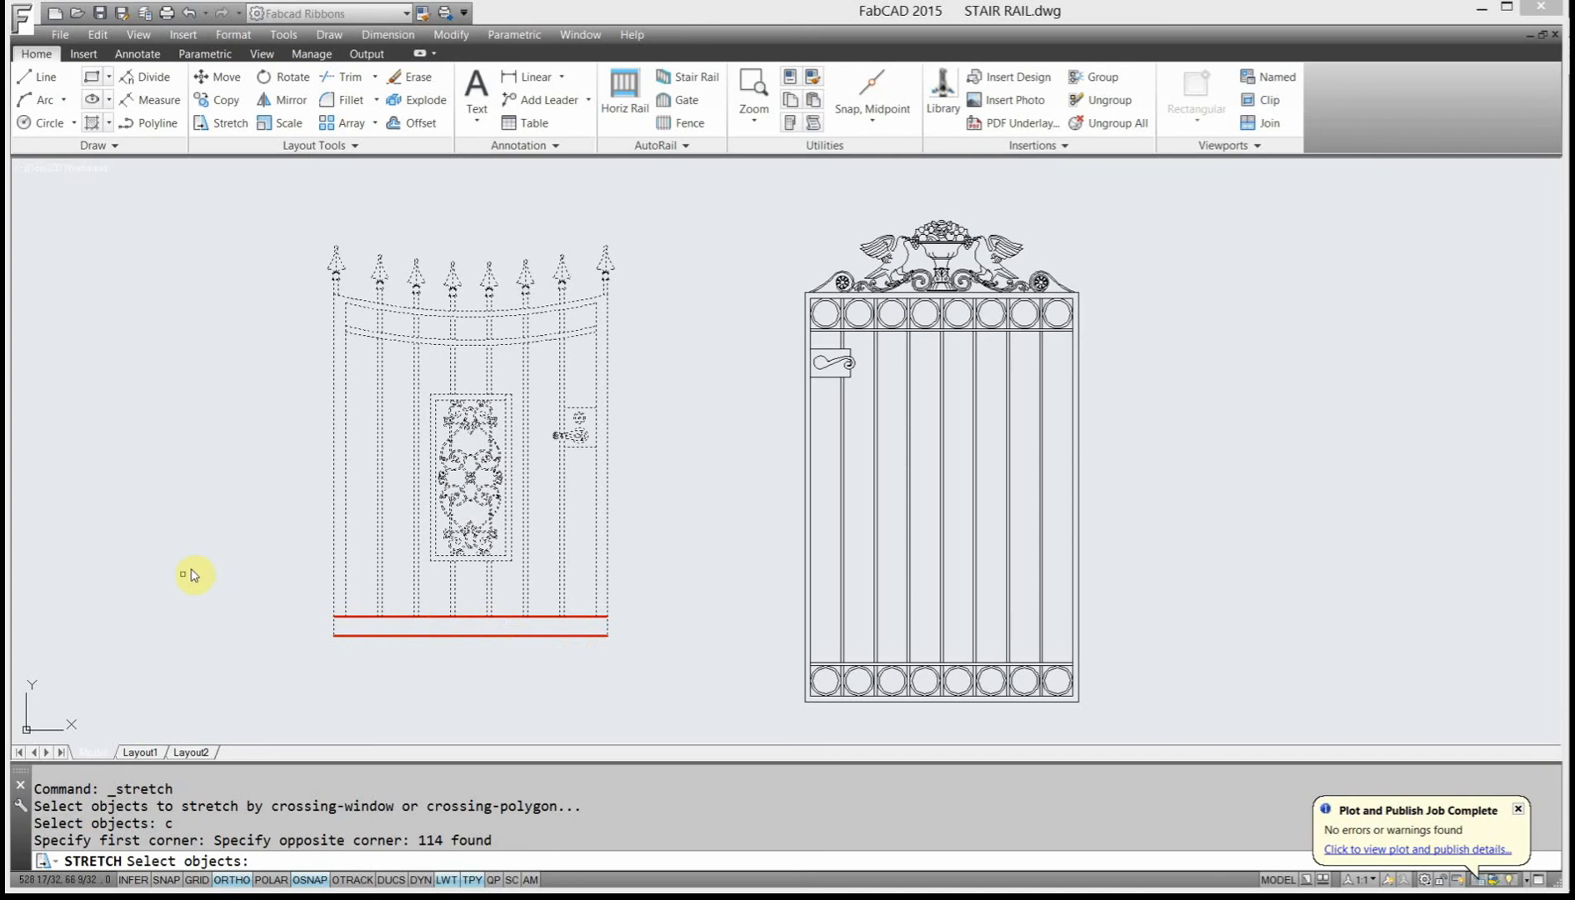
mouse_move(668, 462)
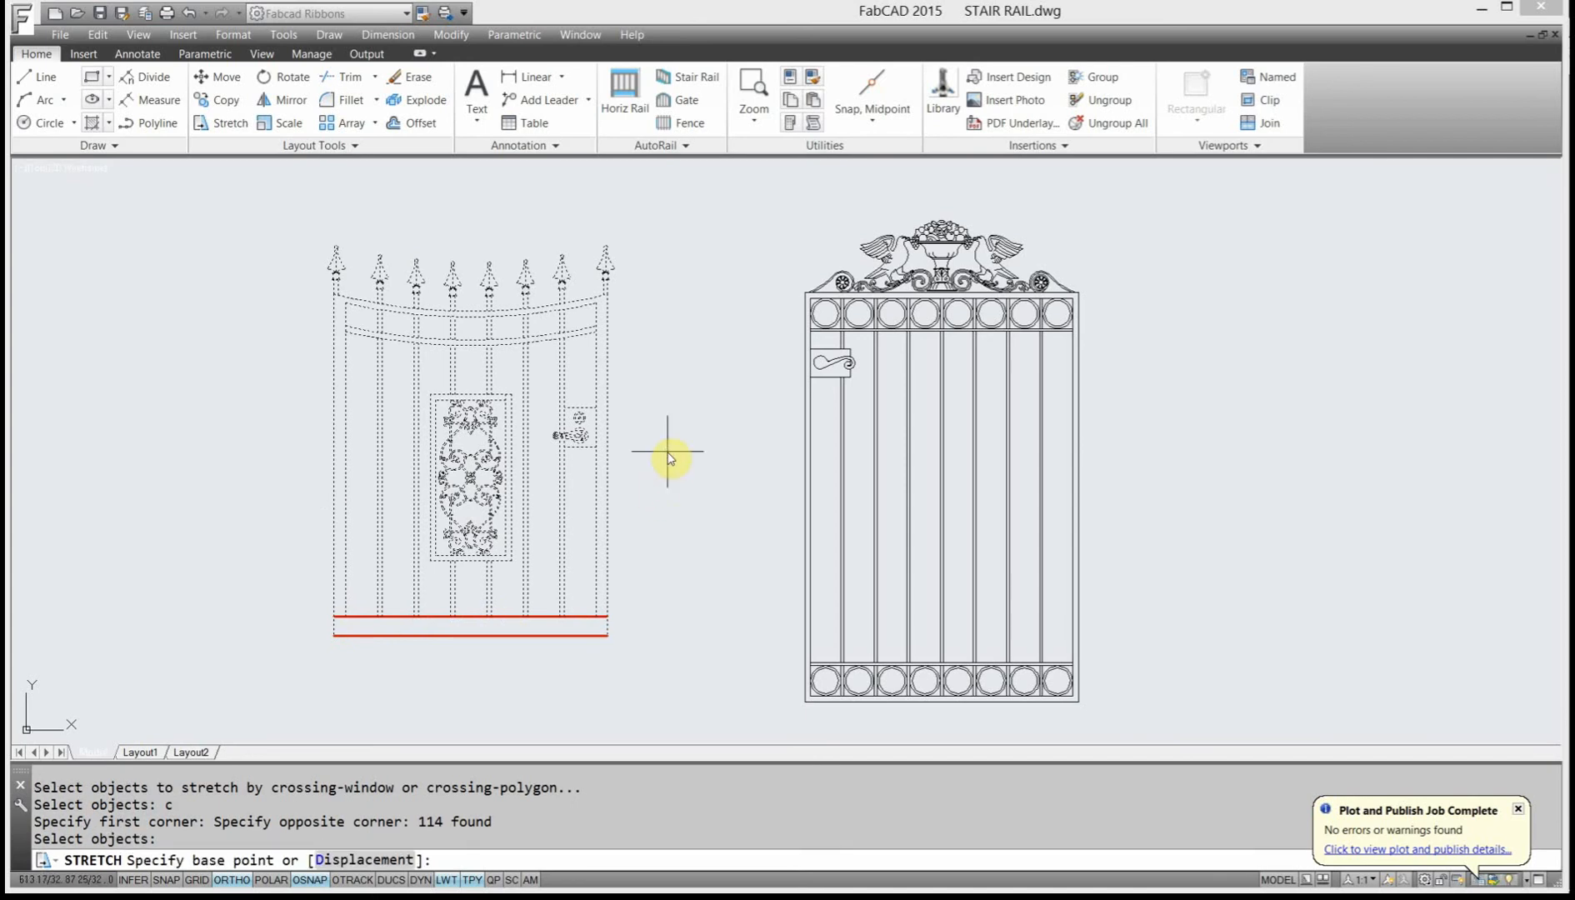
left_click(668, 458)
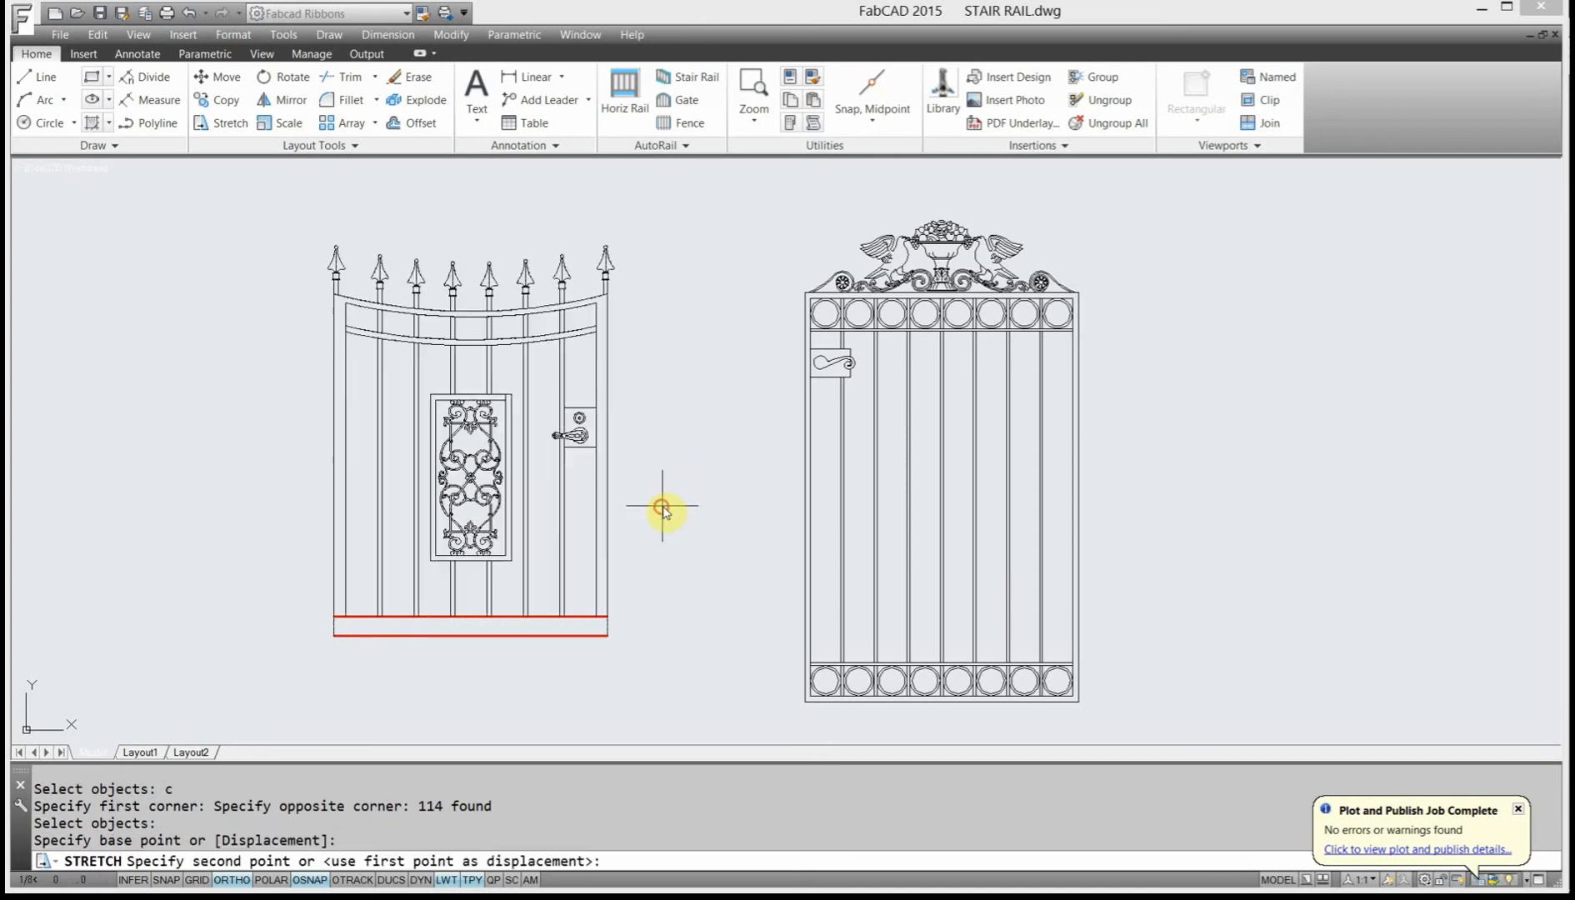
mouse_move(663, 467)
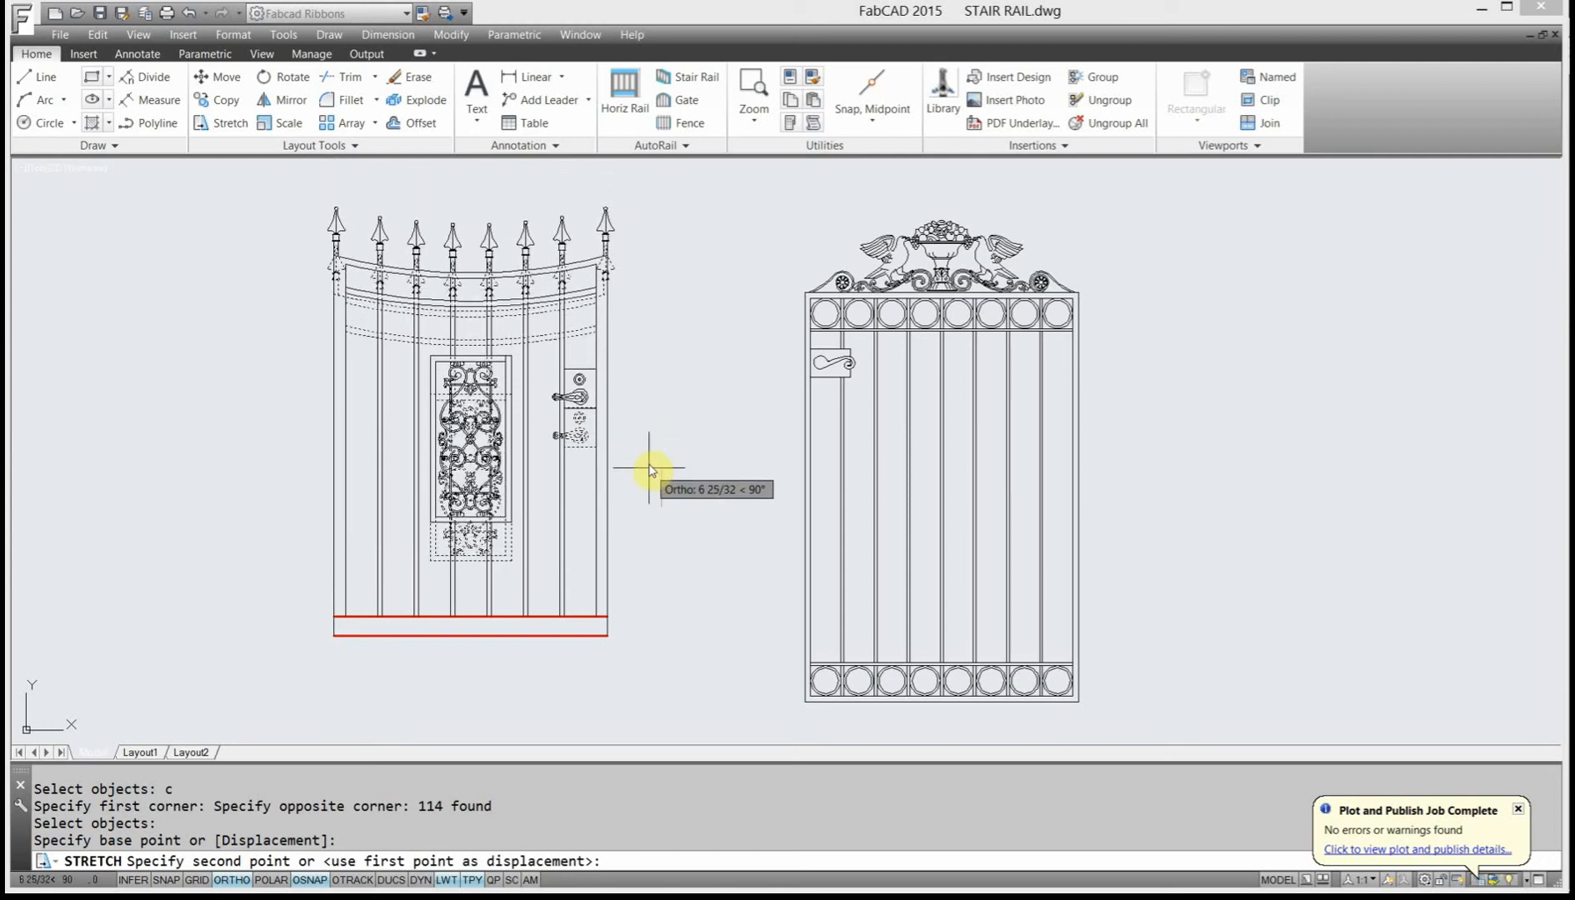
mouse_move(653, 437)
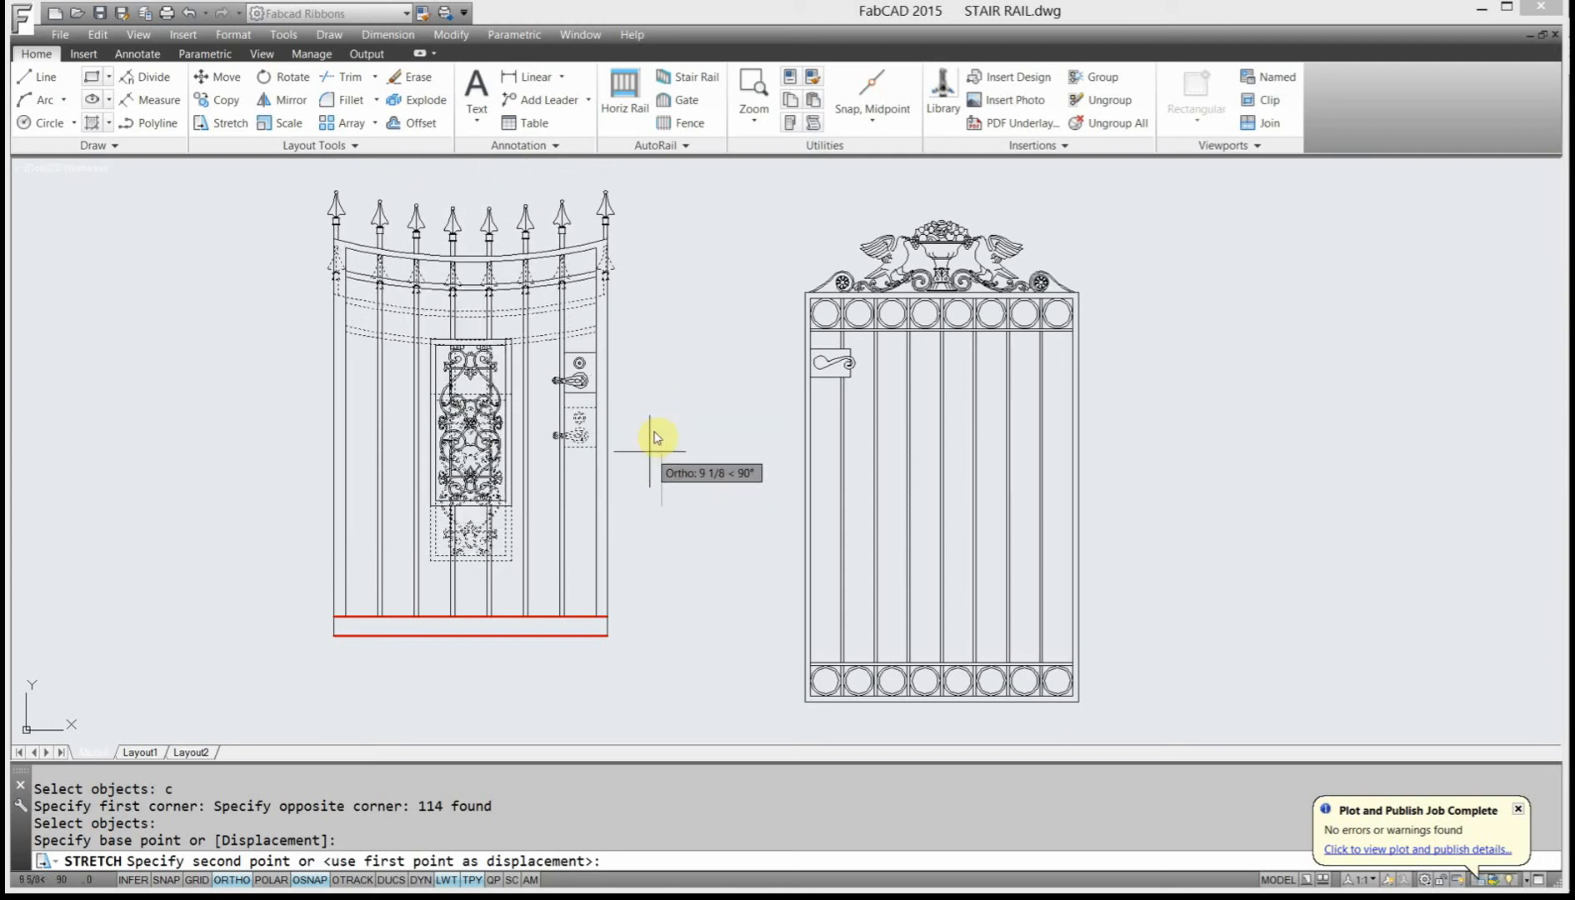
left_click(653, 547)
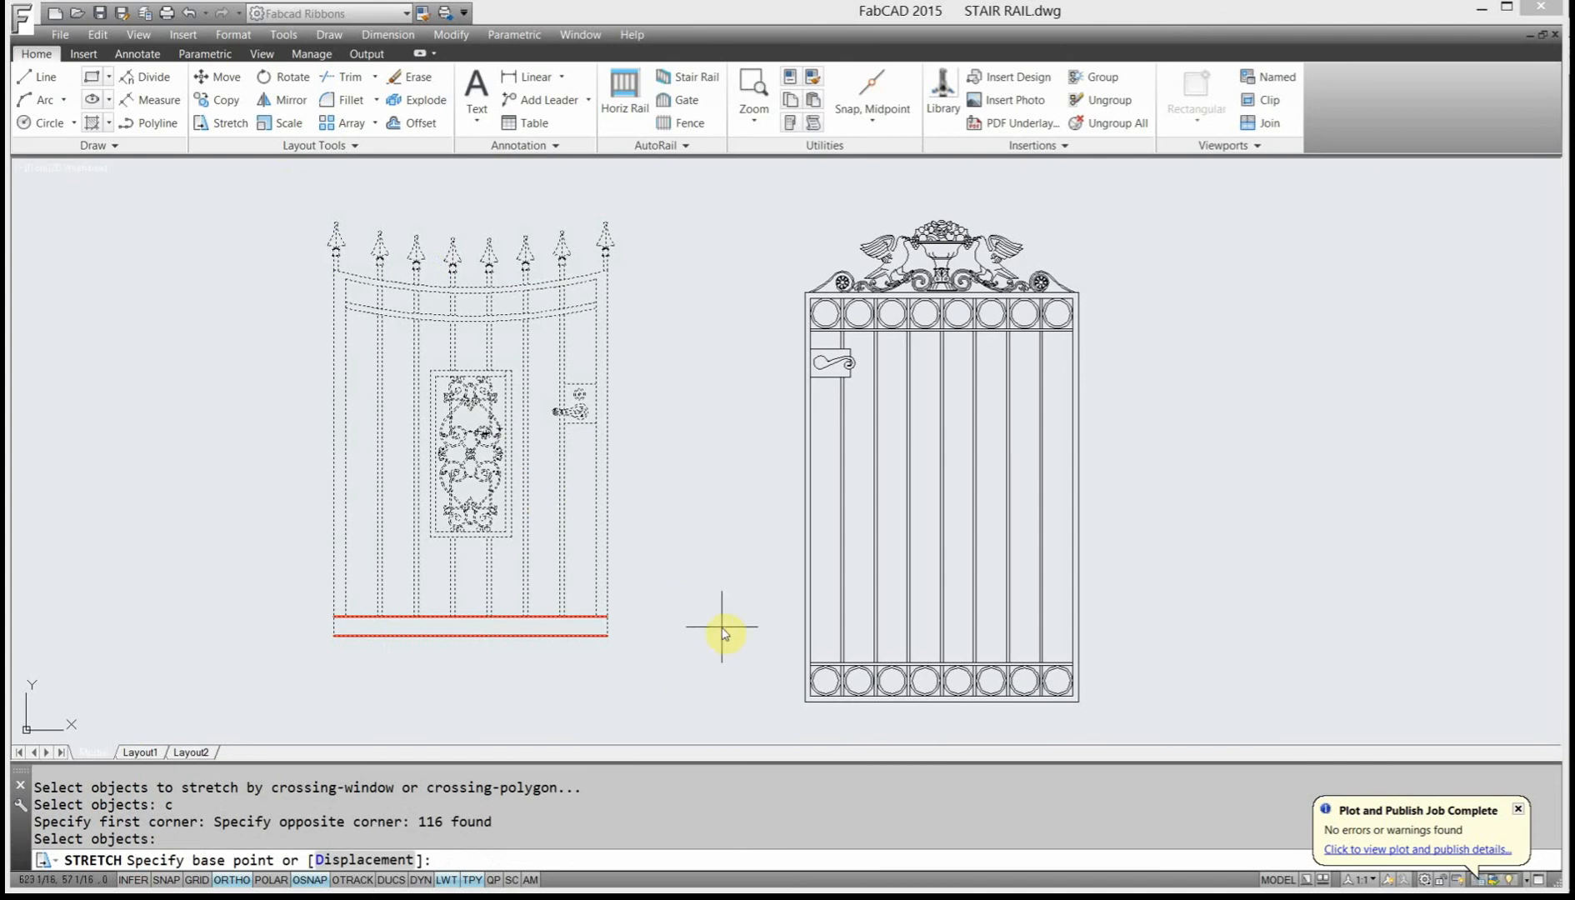
left_click(723, 635)
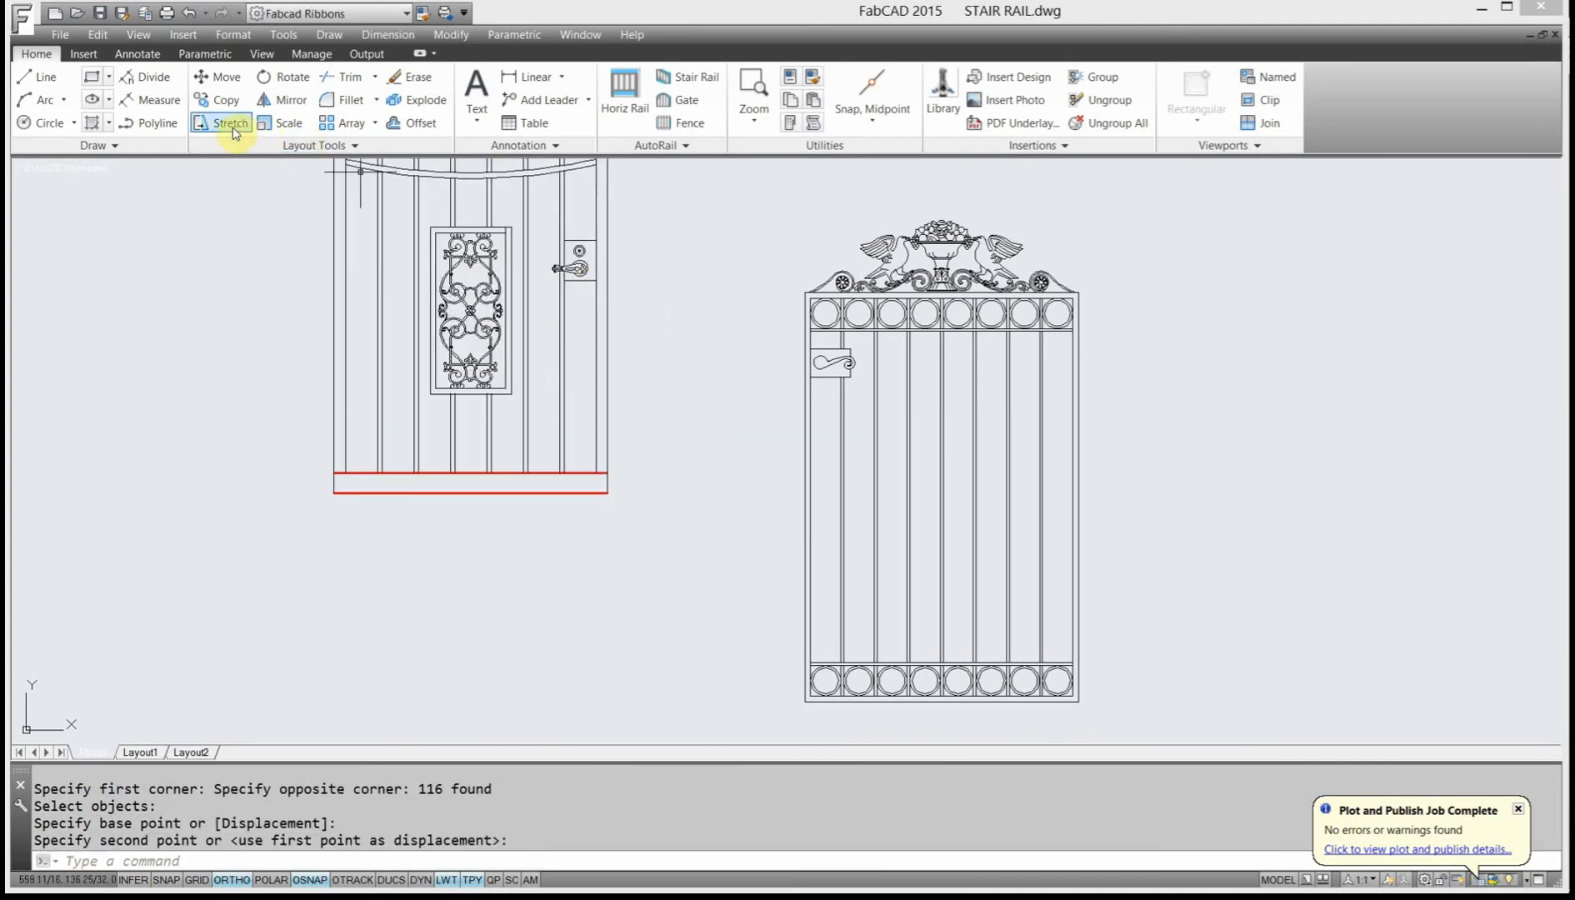
Stretch the left gate's upper portion up by another 6 units.
left_click(189, 13)
type("c")
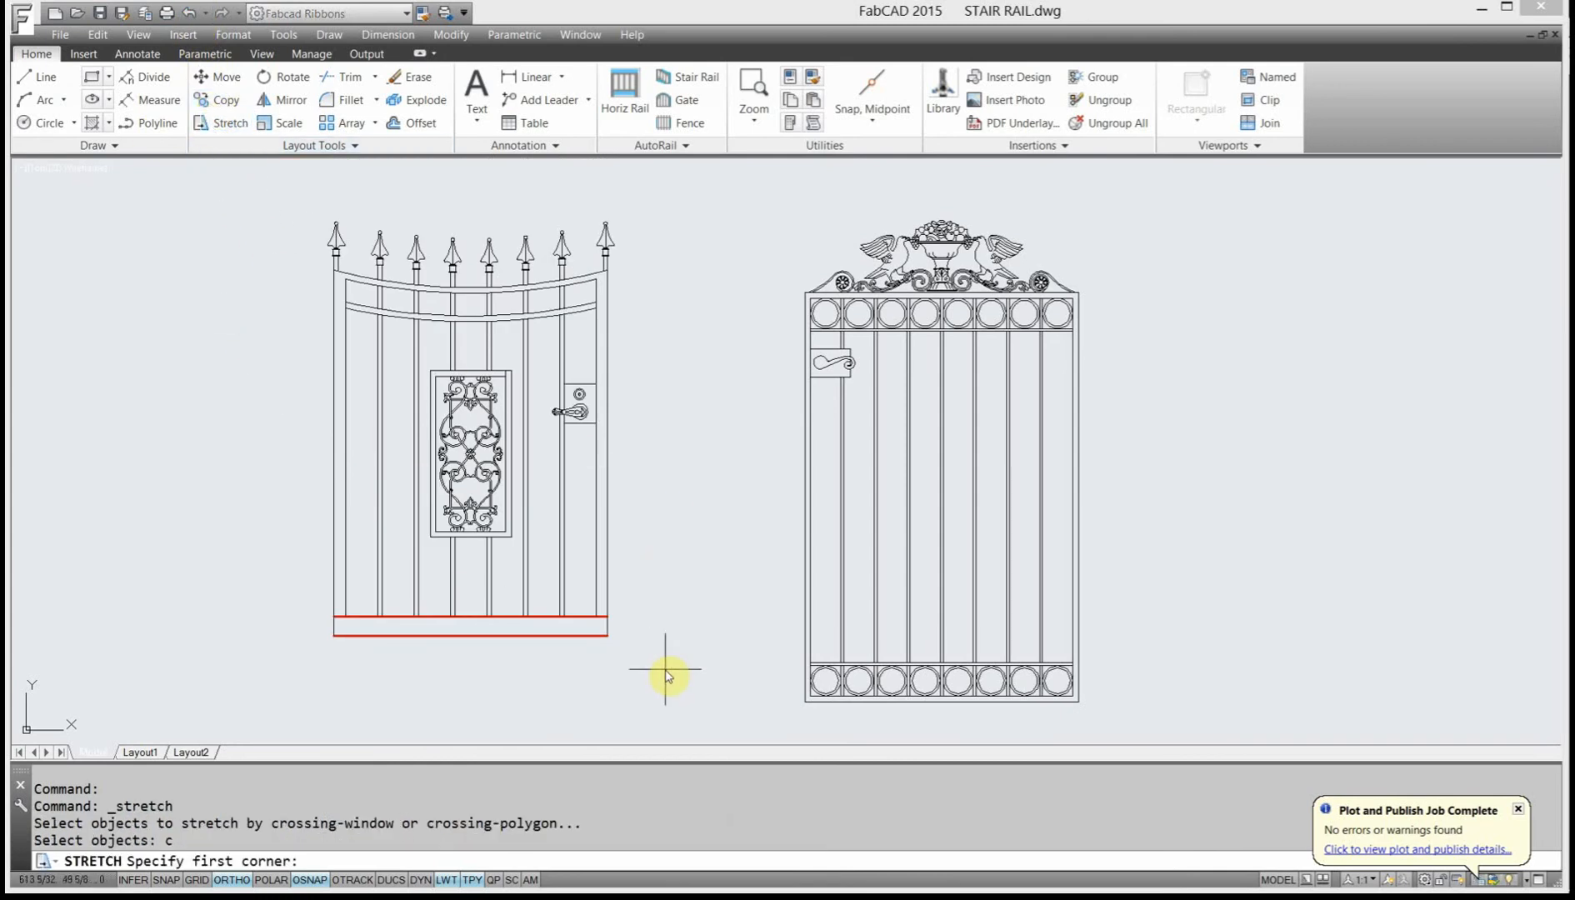
left_click(667, 673)
type("6")
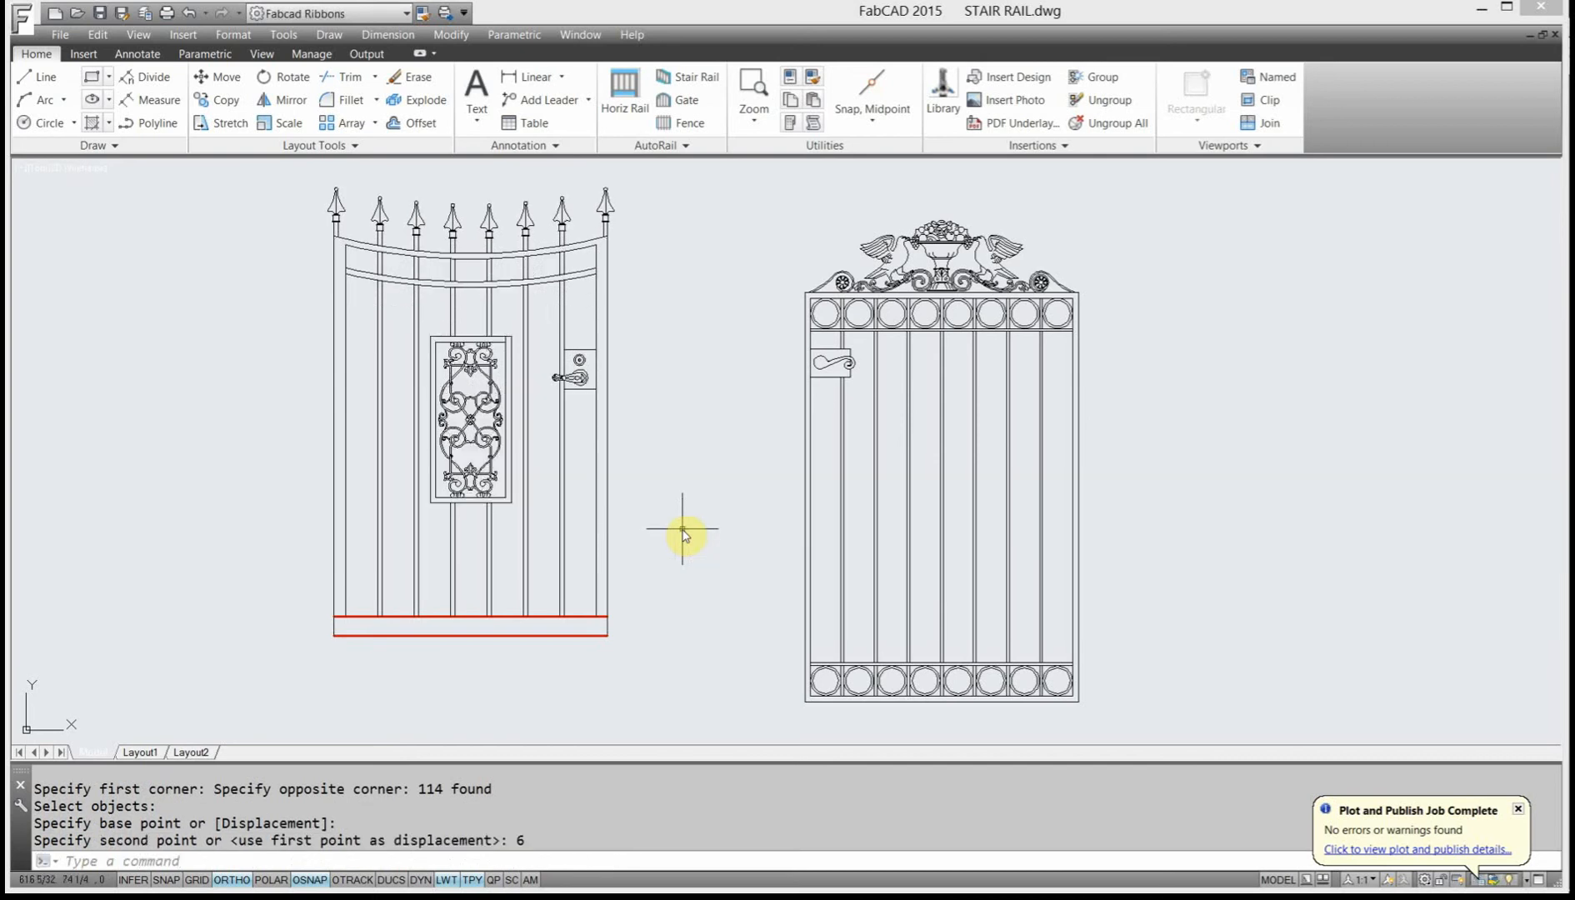
mouse_move(688, 564)
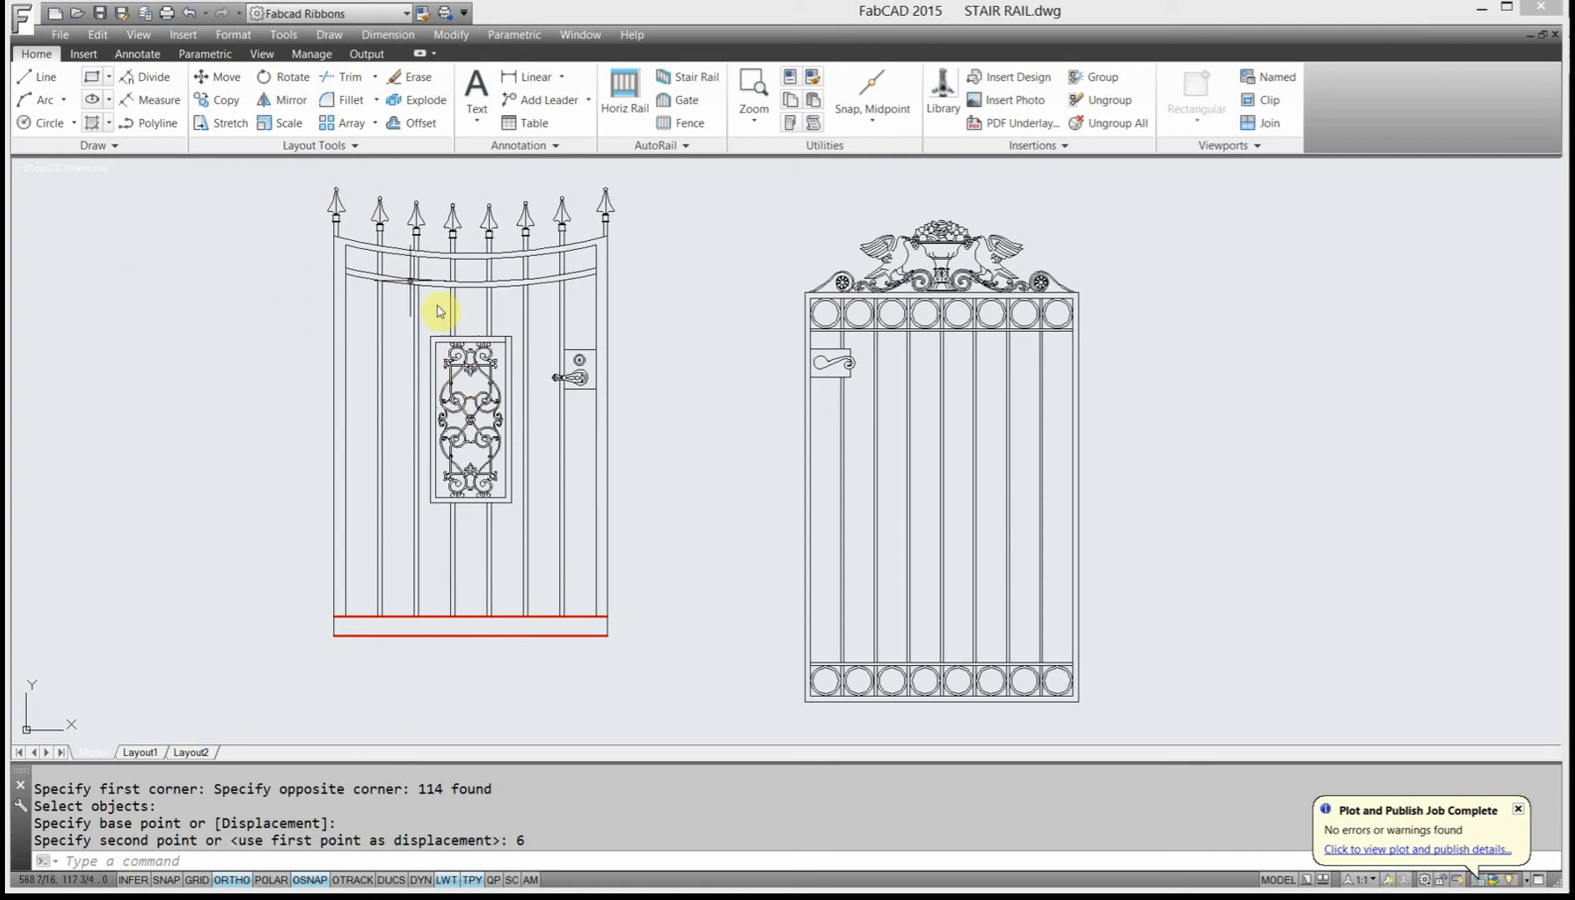
mouse_move(526, 247)
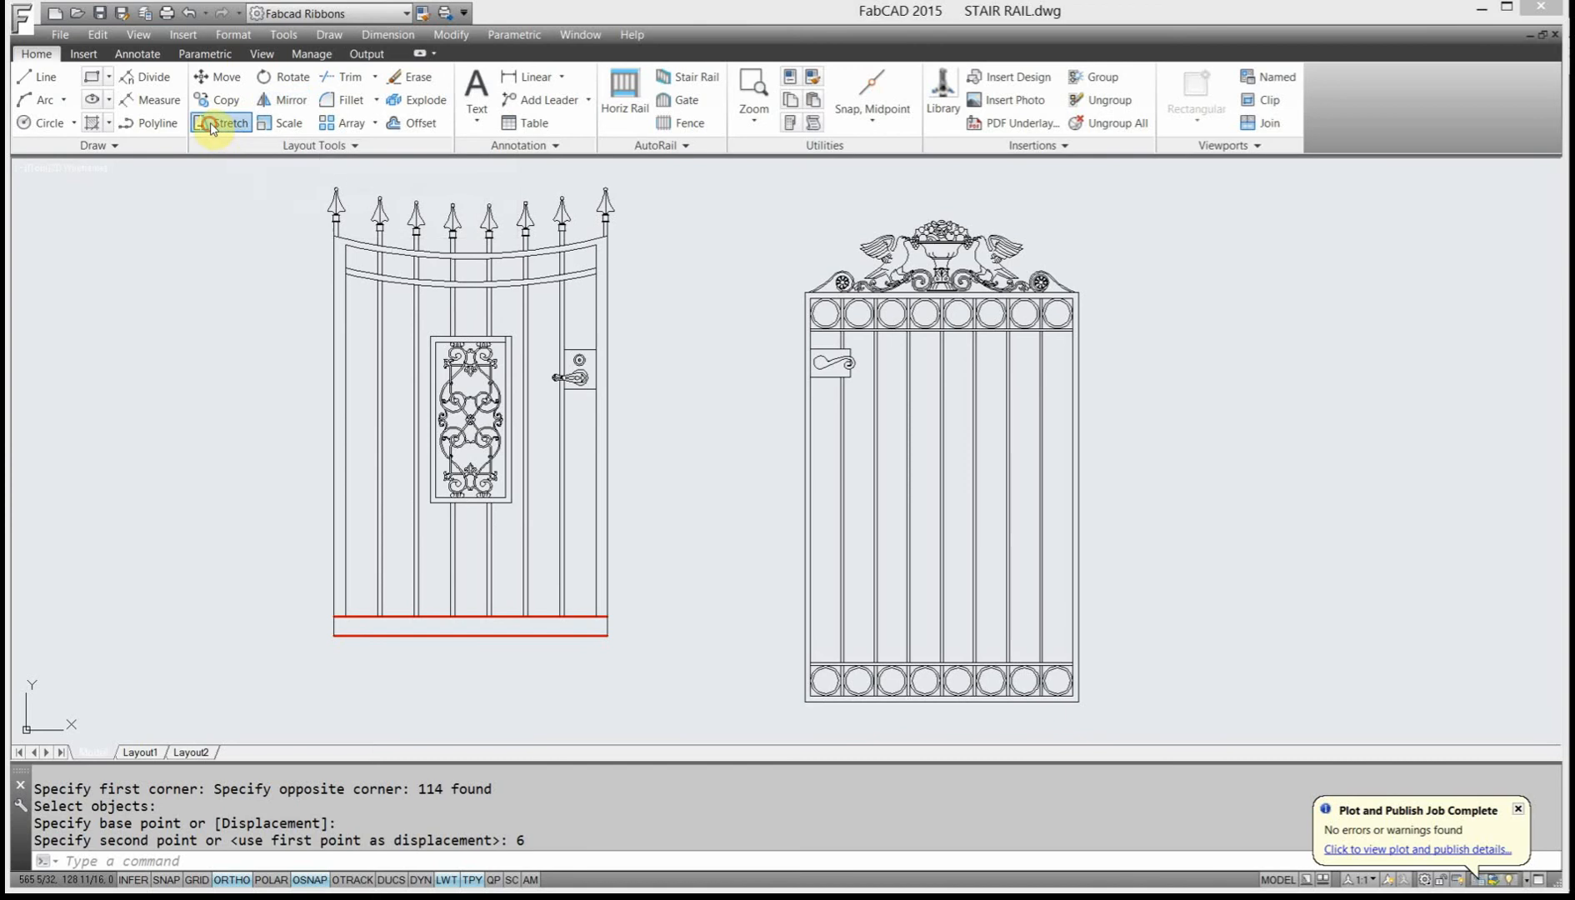
Stretch the scrollwork medallion panel downward at 270° to re-centre it between the rails.
left_click(221, 123)
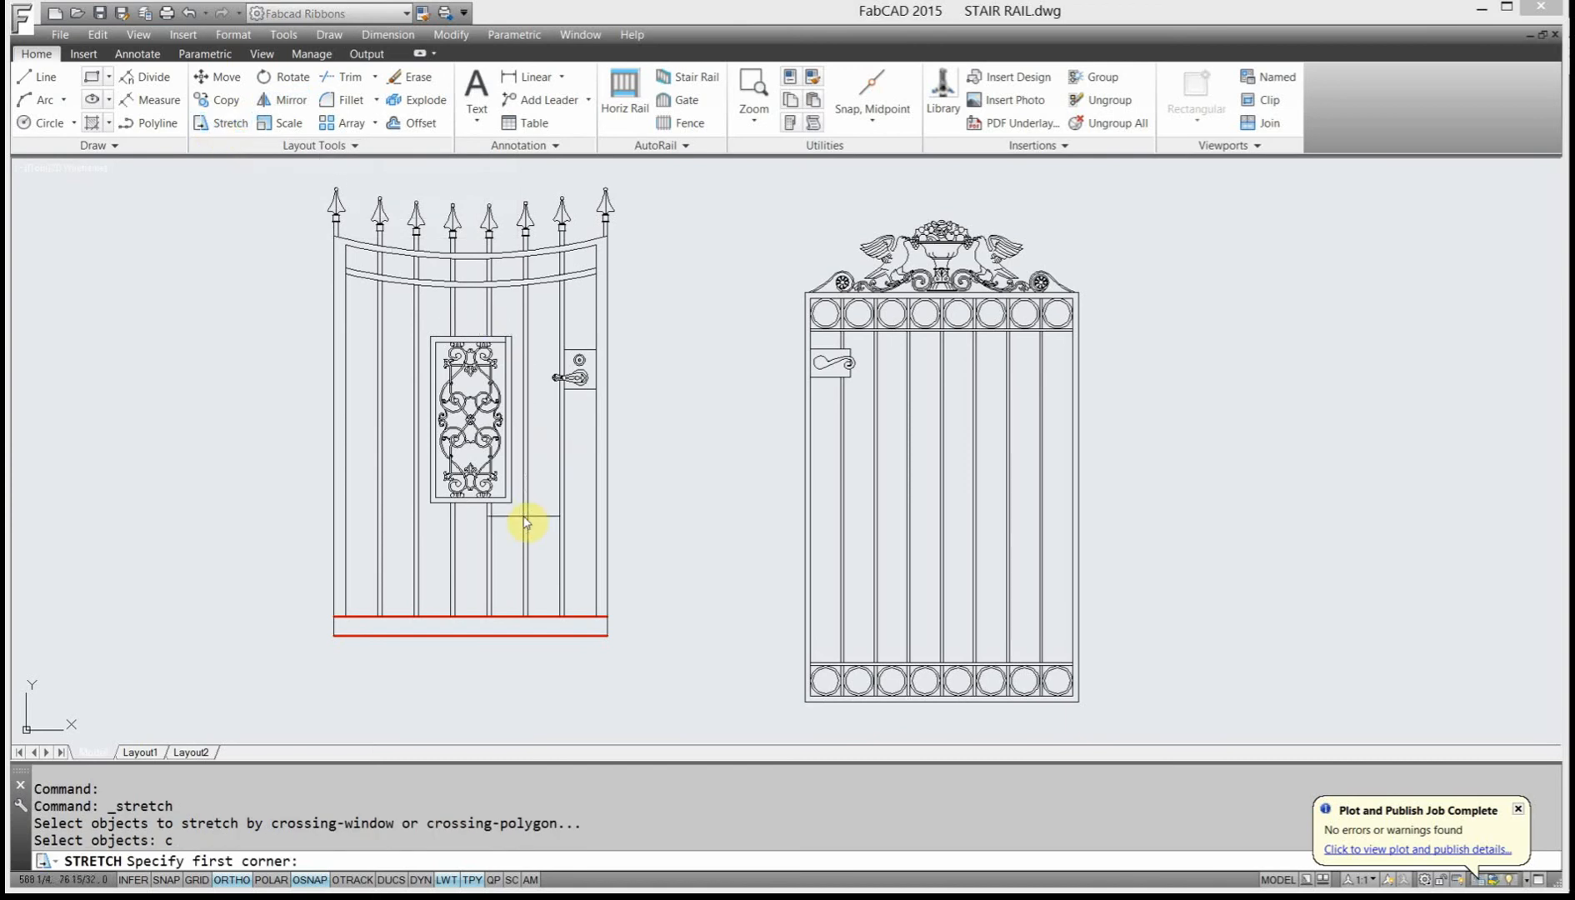
left_click(527, 521)
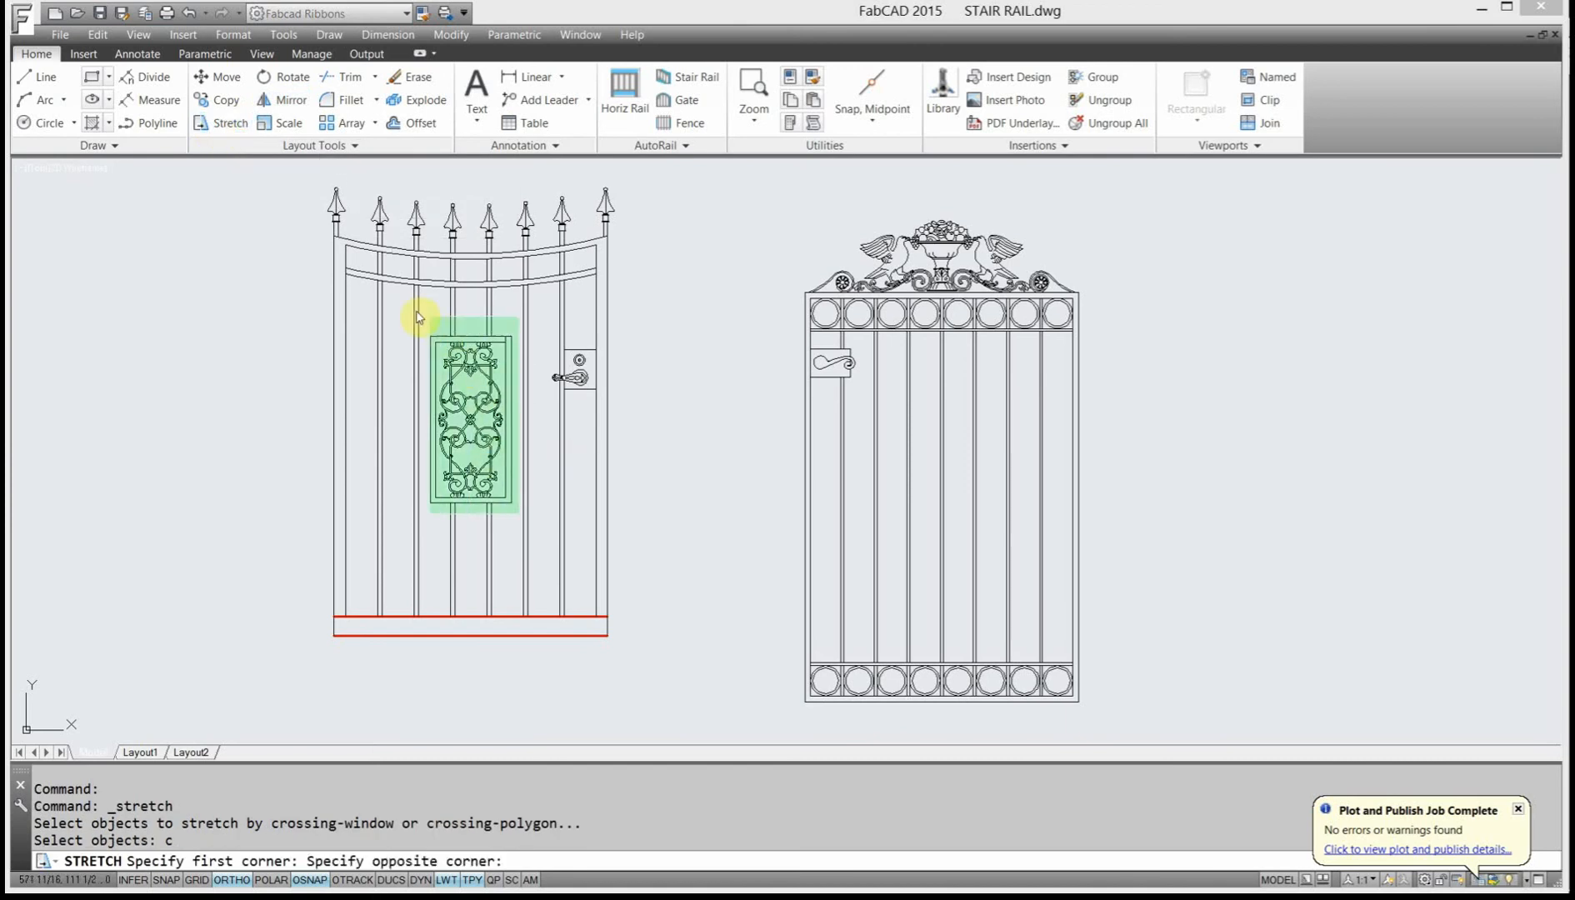
left_click(422, 323)
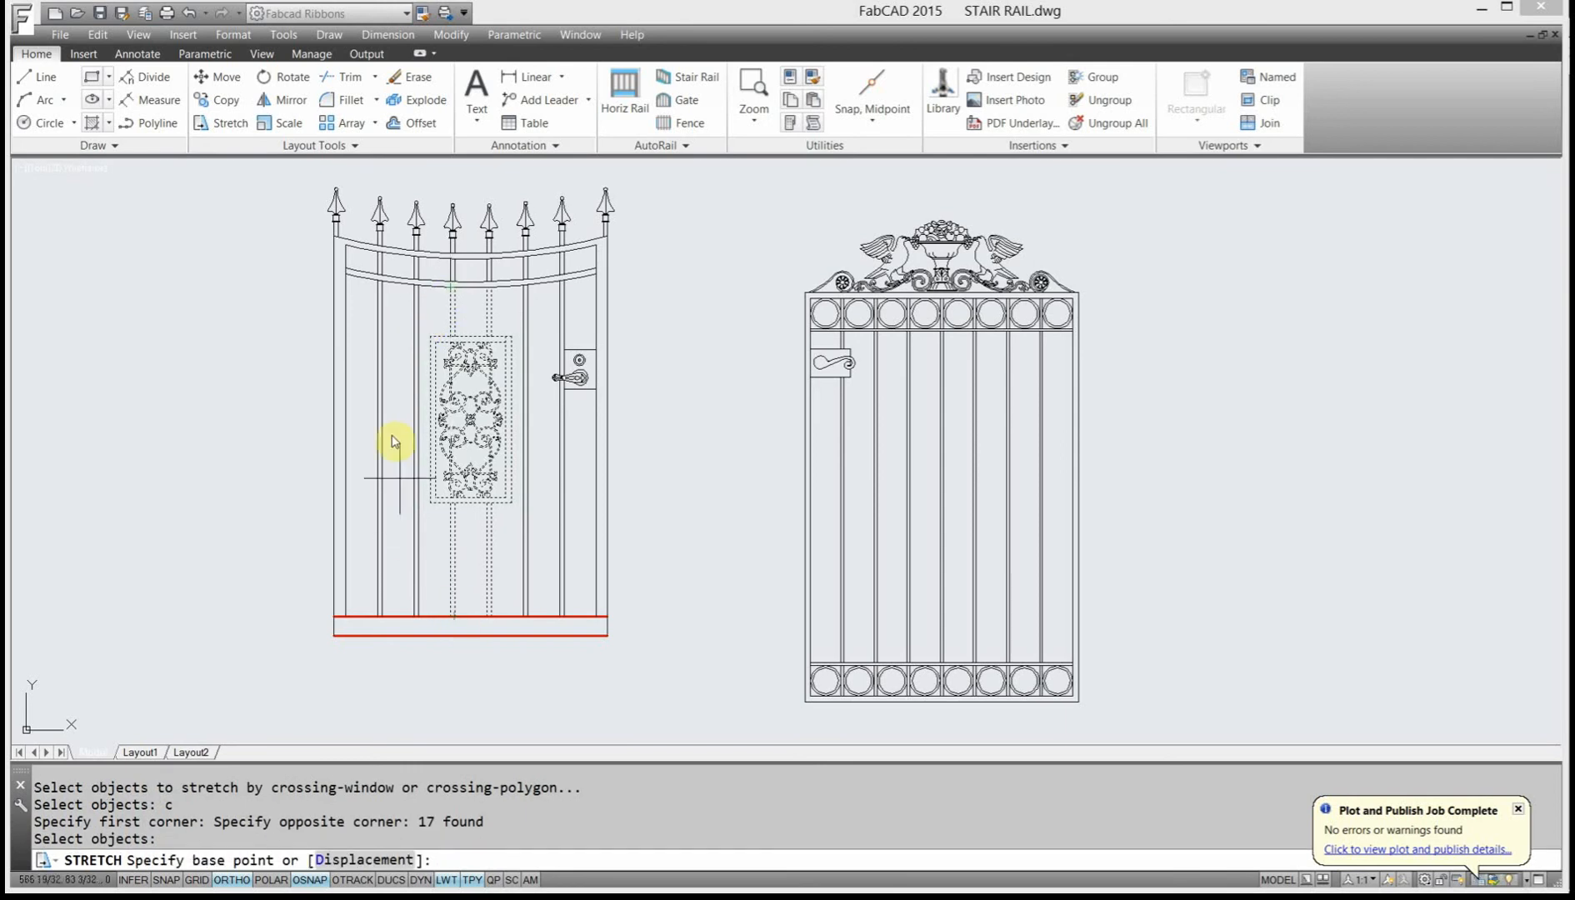
left_click(395, 441)
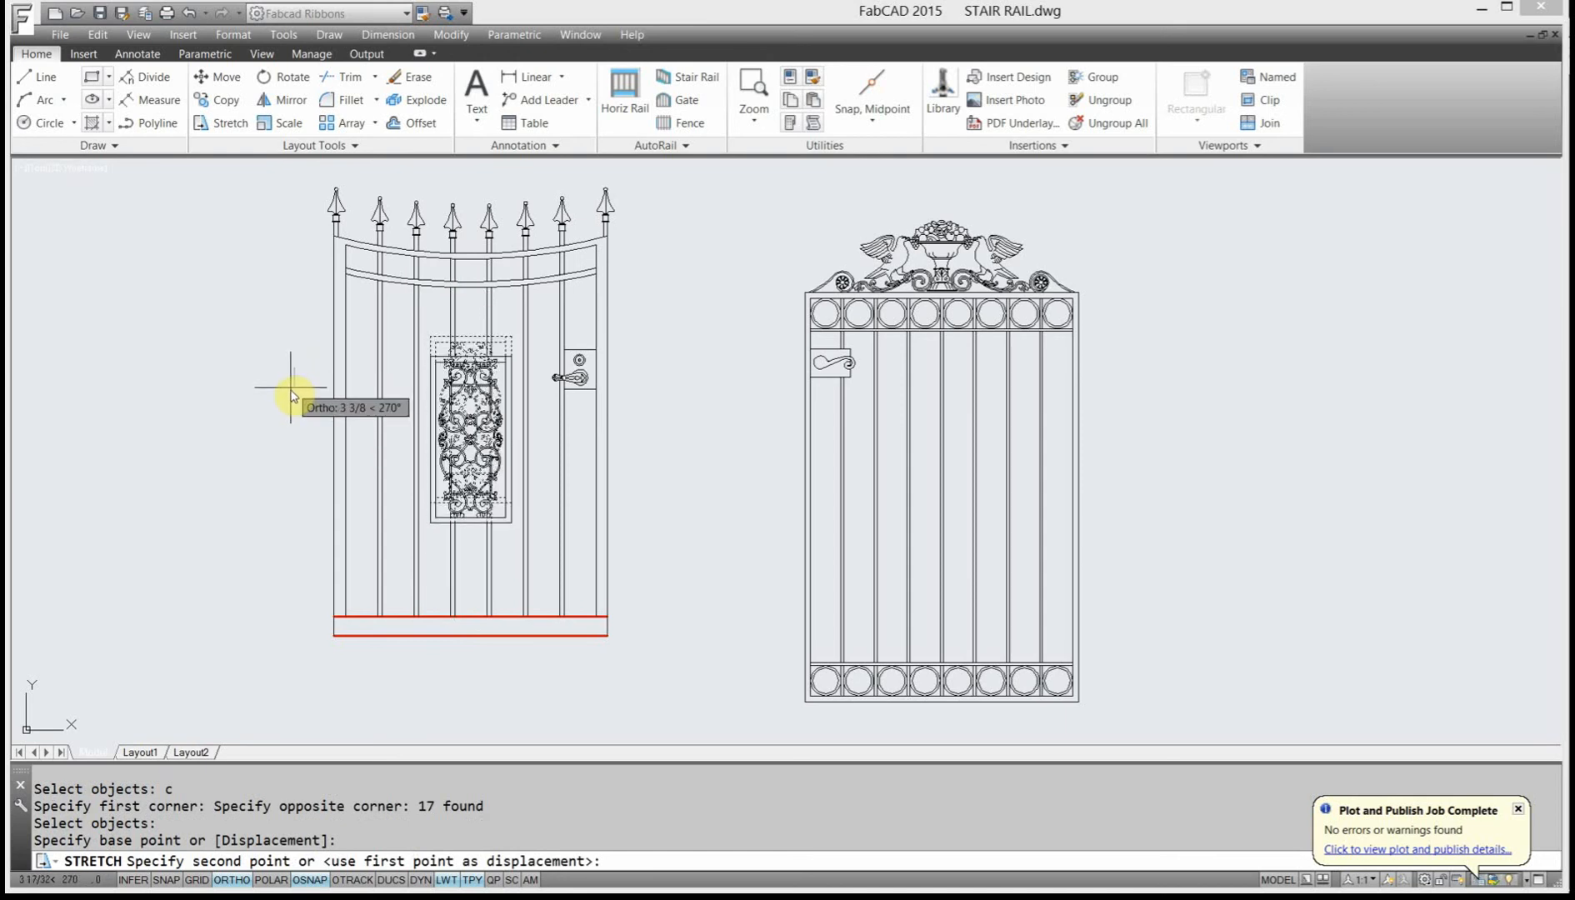
left_click(290, 390)
type("c")
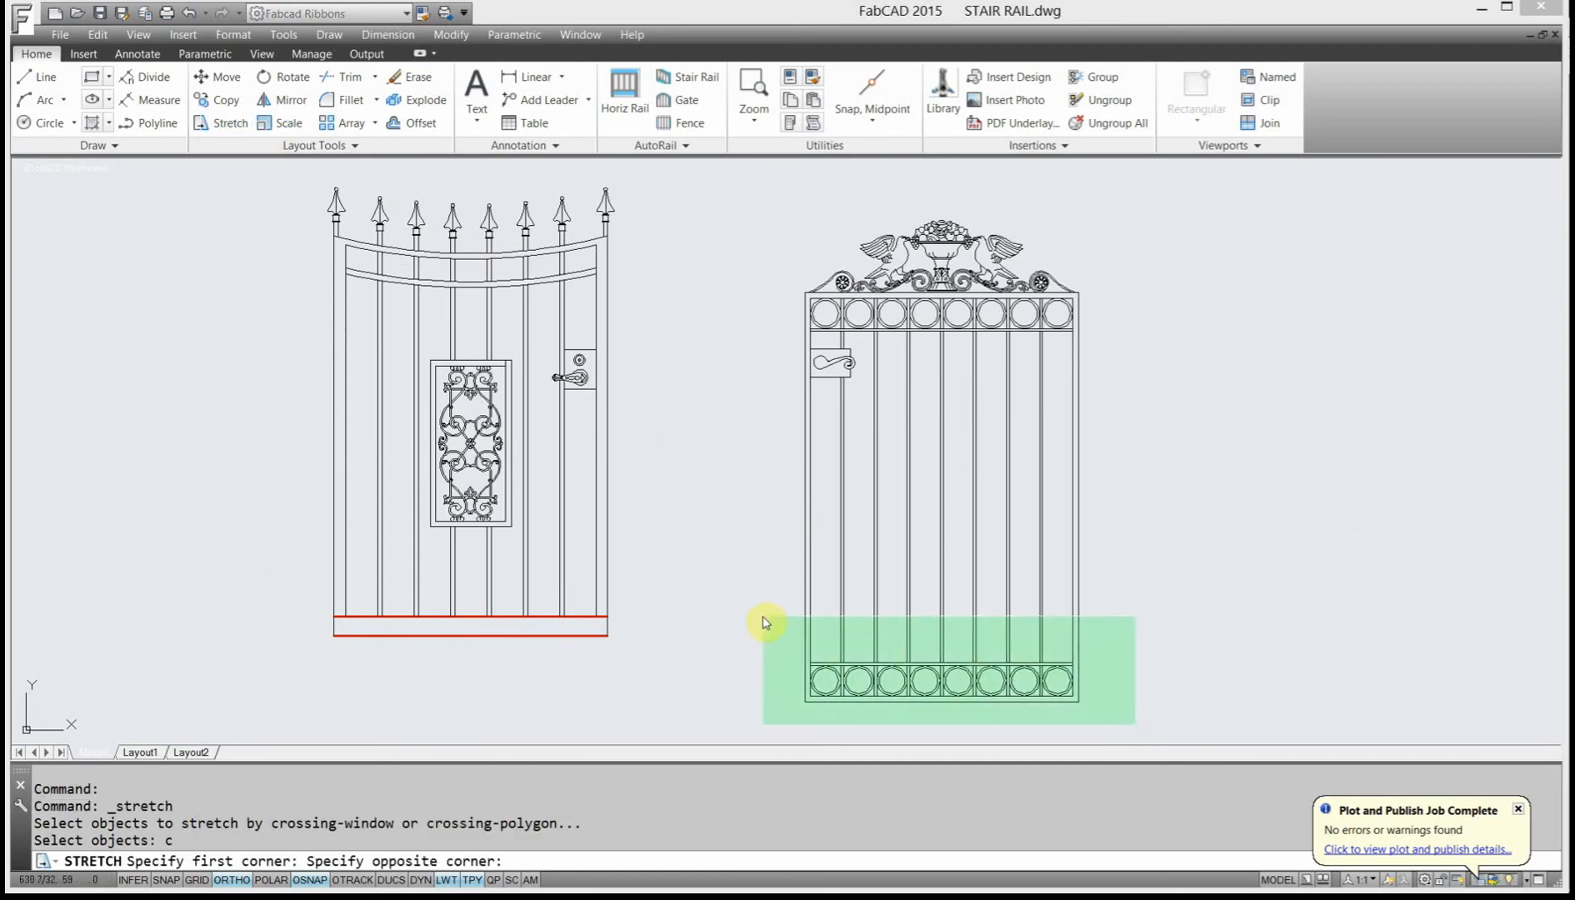
left_click(1140, 651)
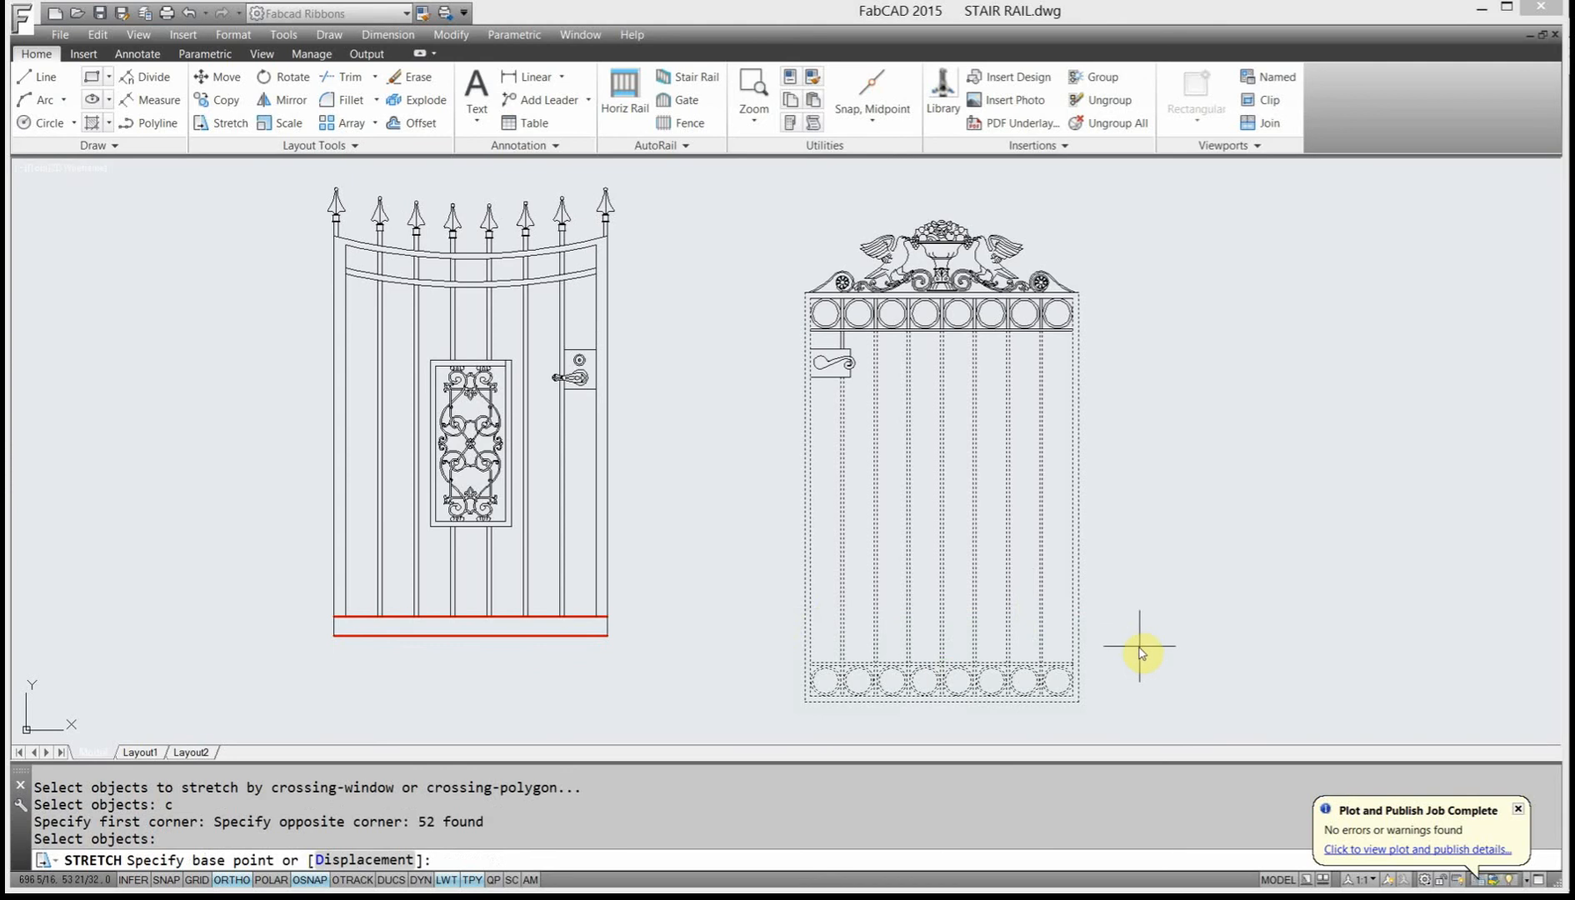
left_click(1140, 653)
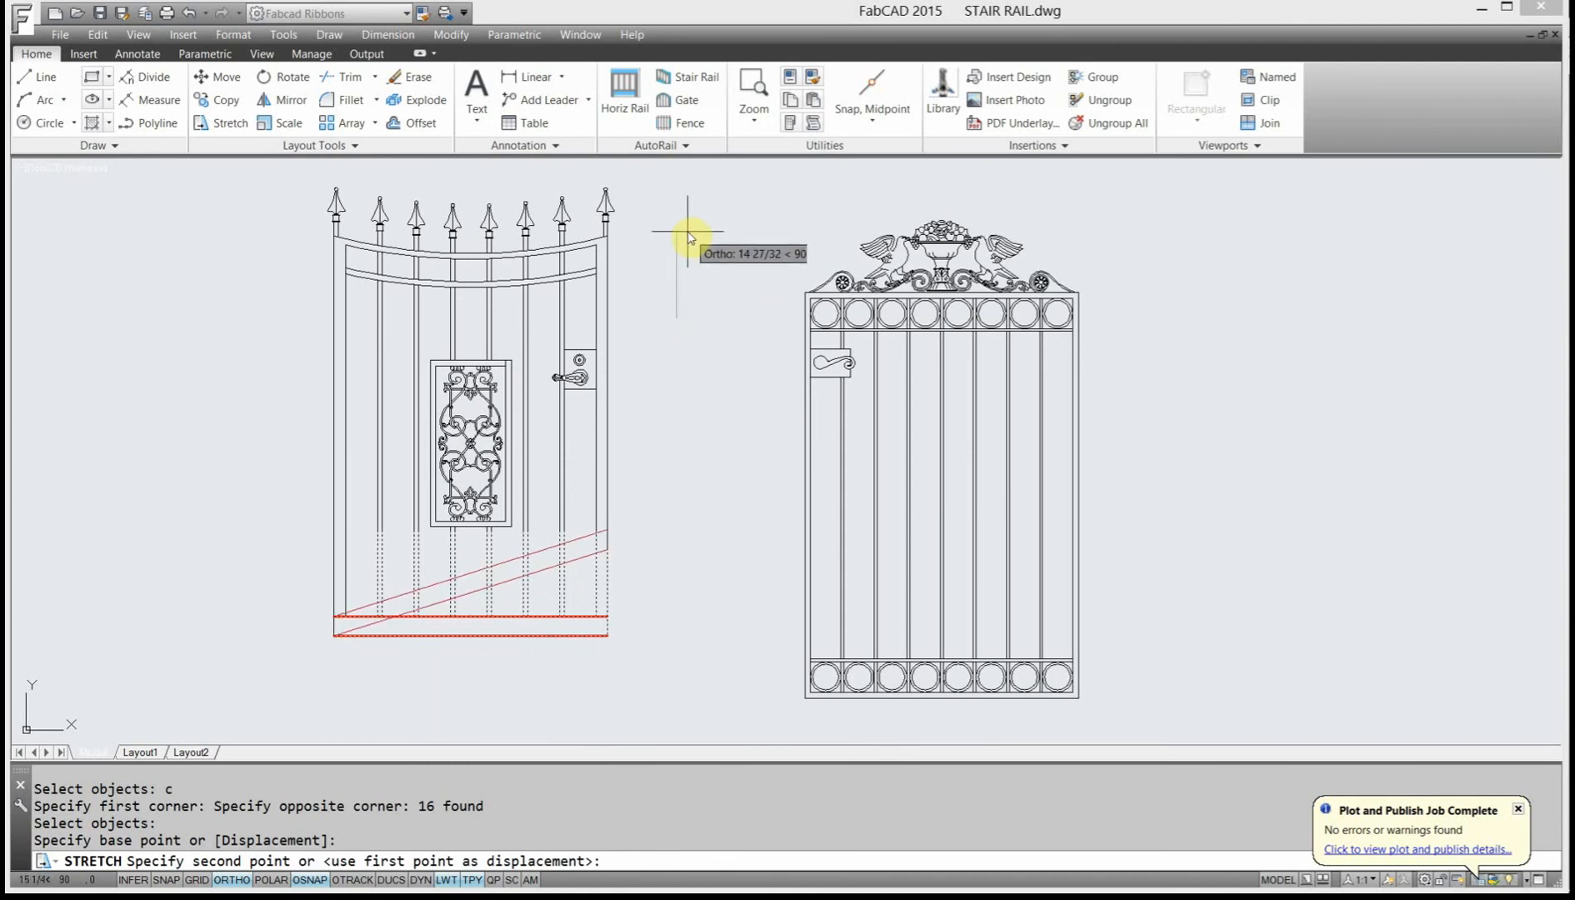
mouse_move(682, 400)
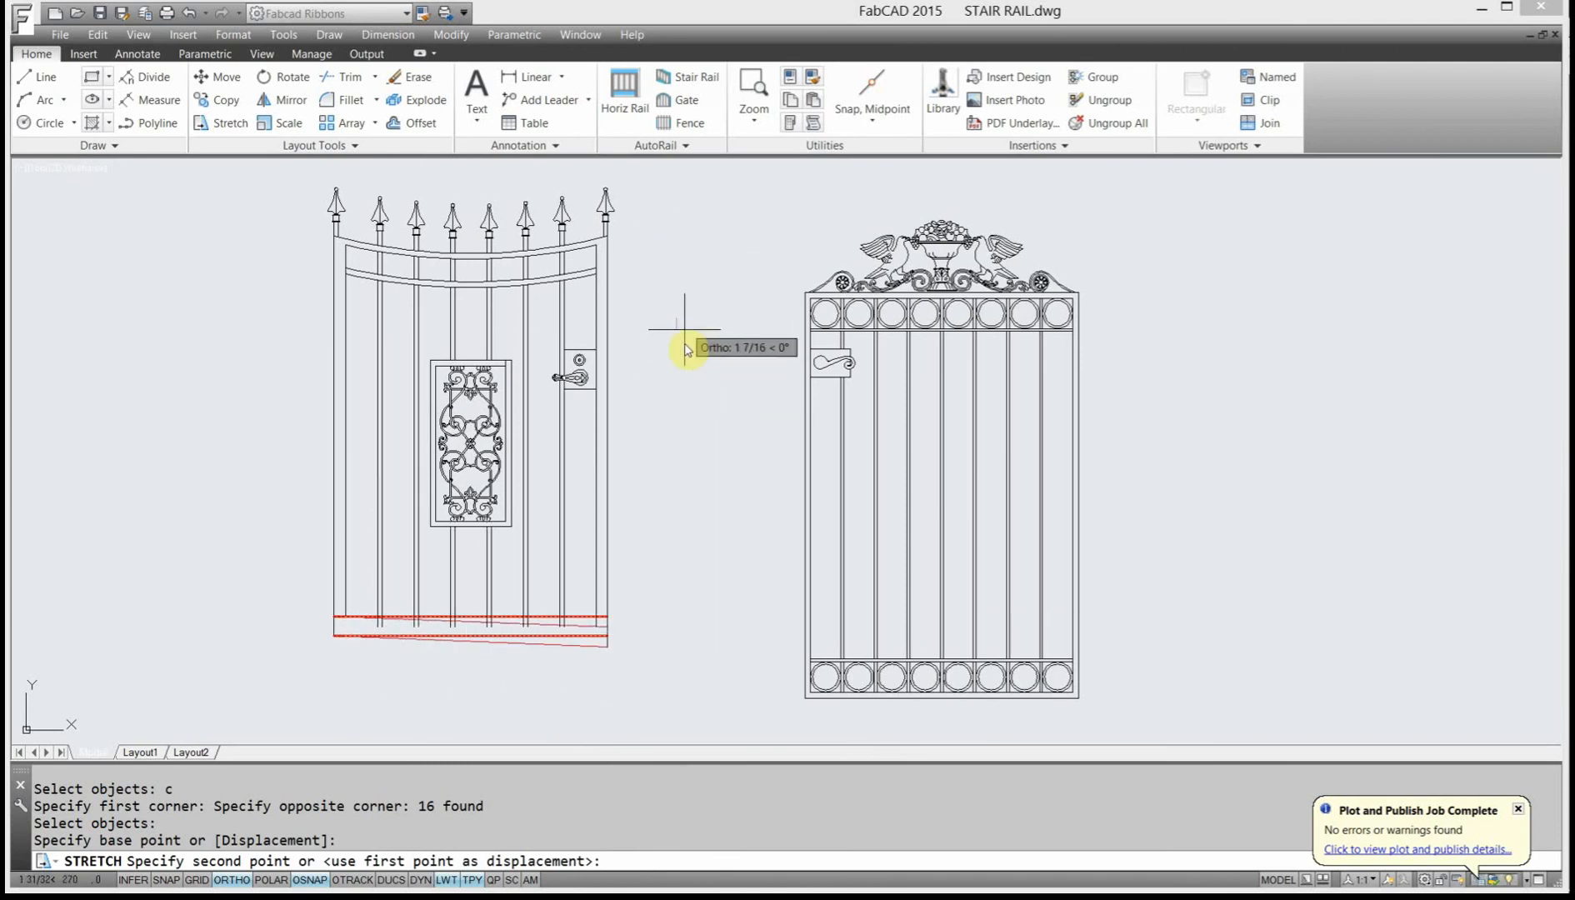
key("Escape")
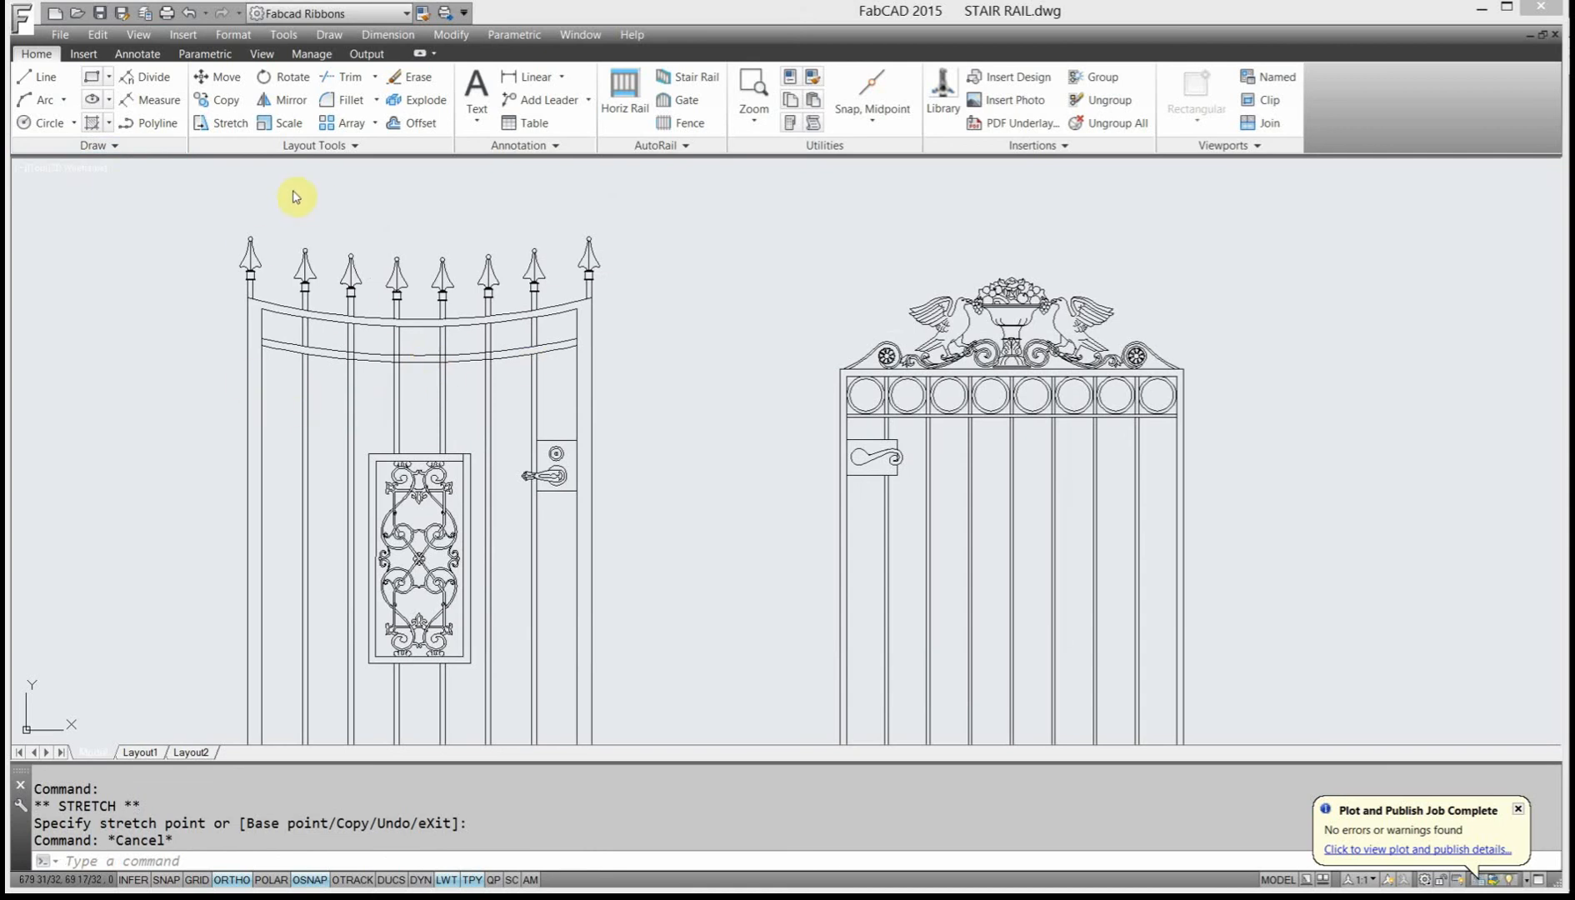
mouse_move(227, 178)
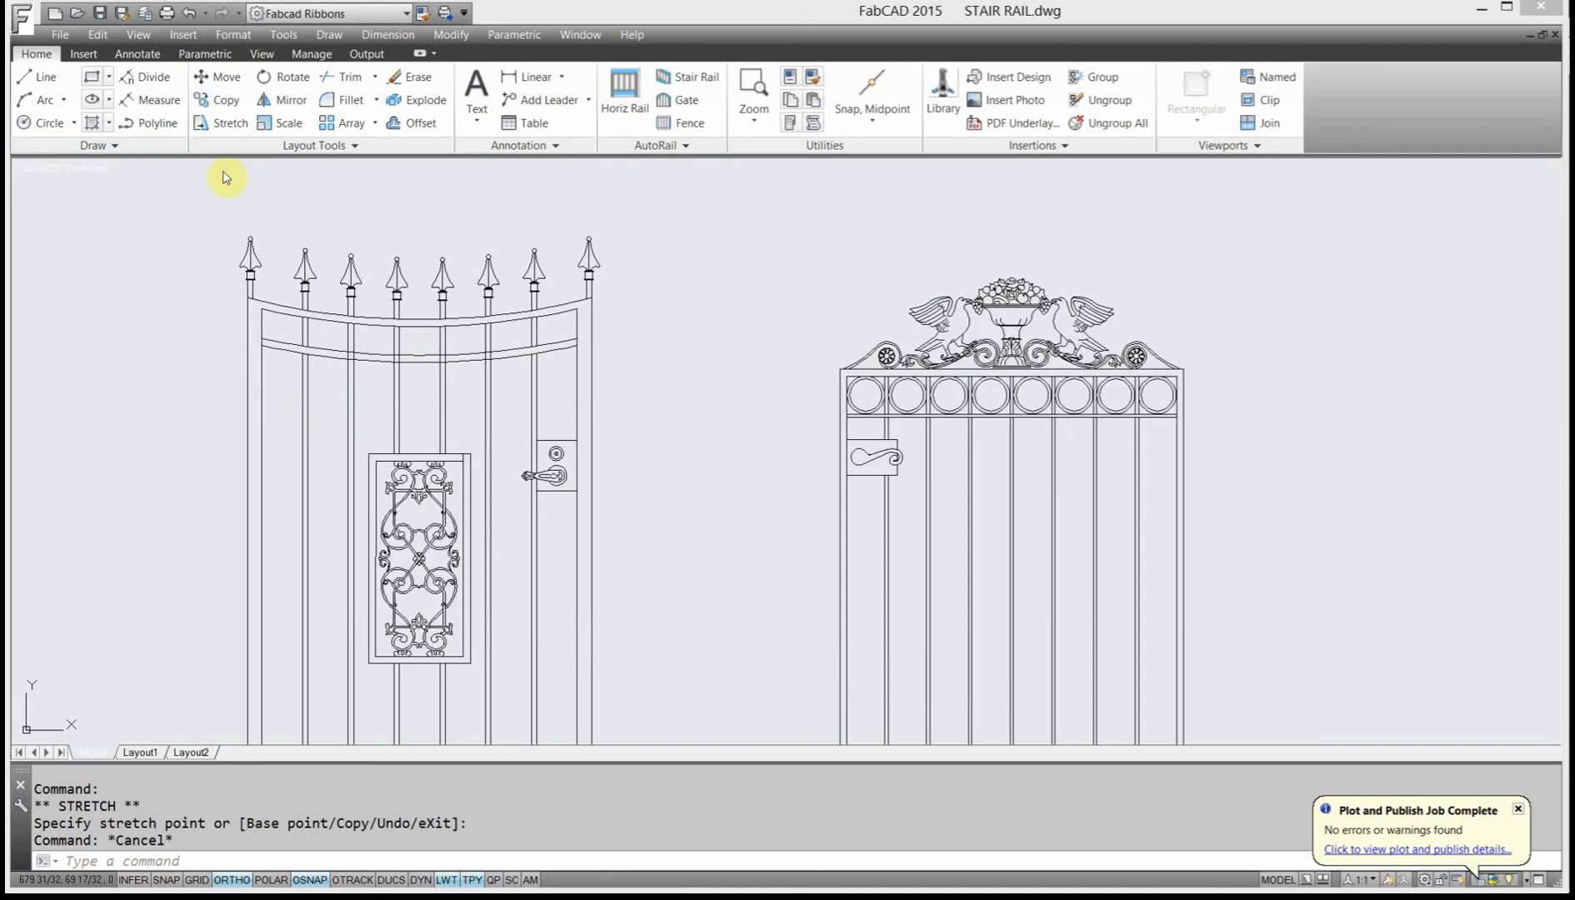
mouse_move(251, 352)
type("c")
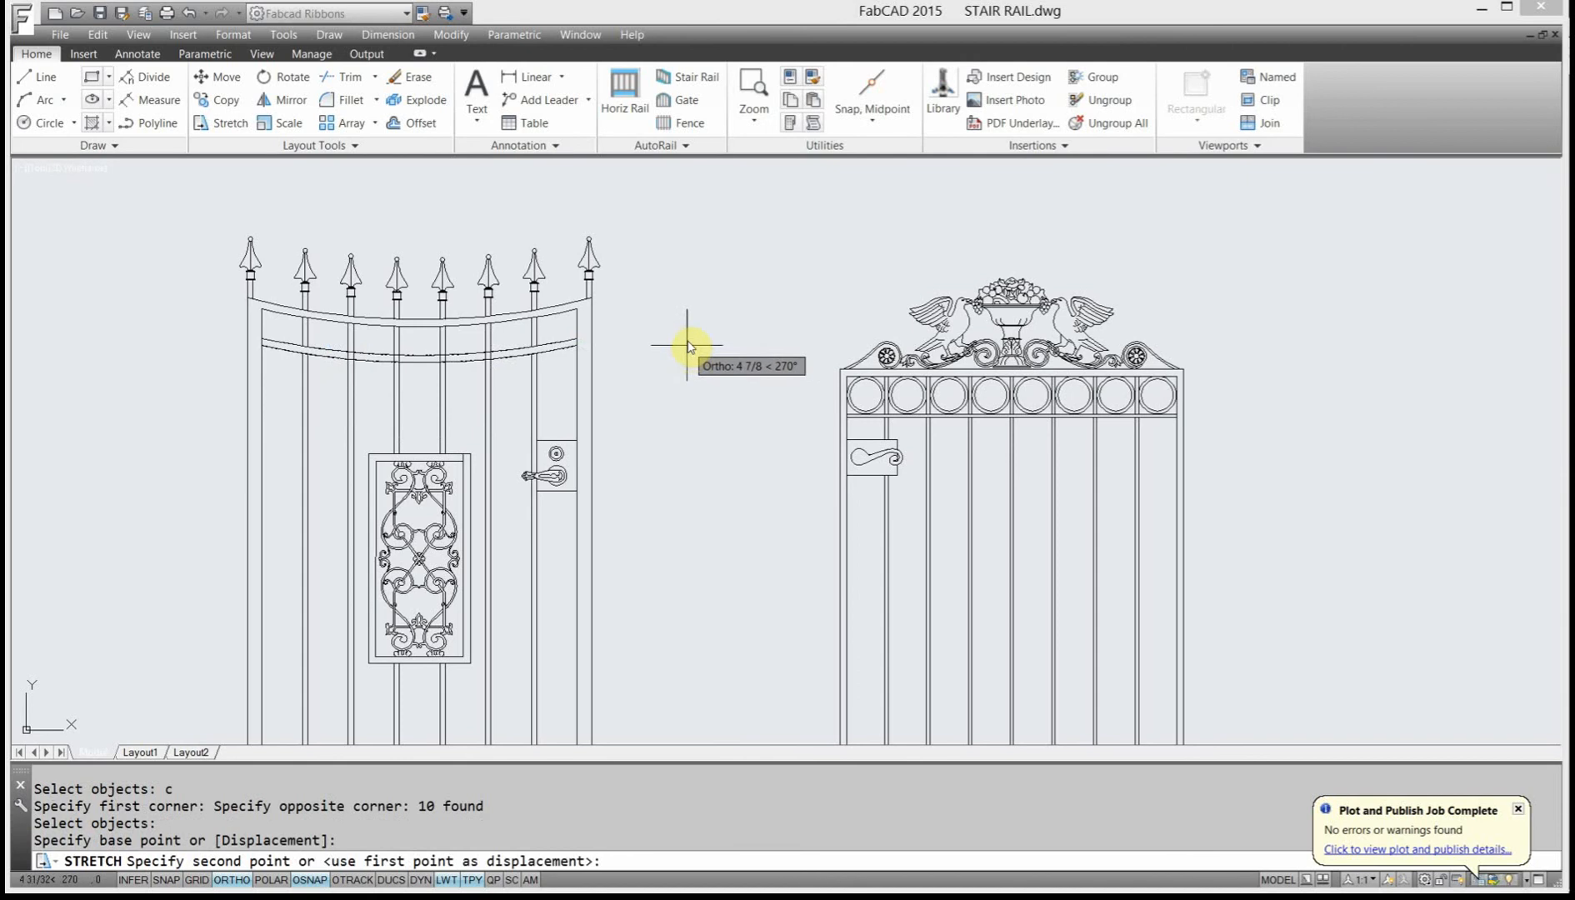
mouse_move(713, 307)
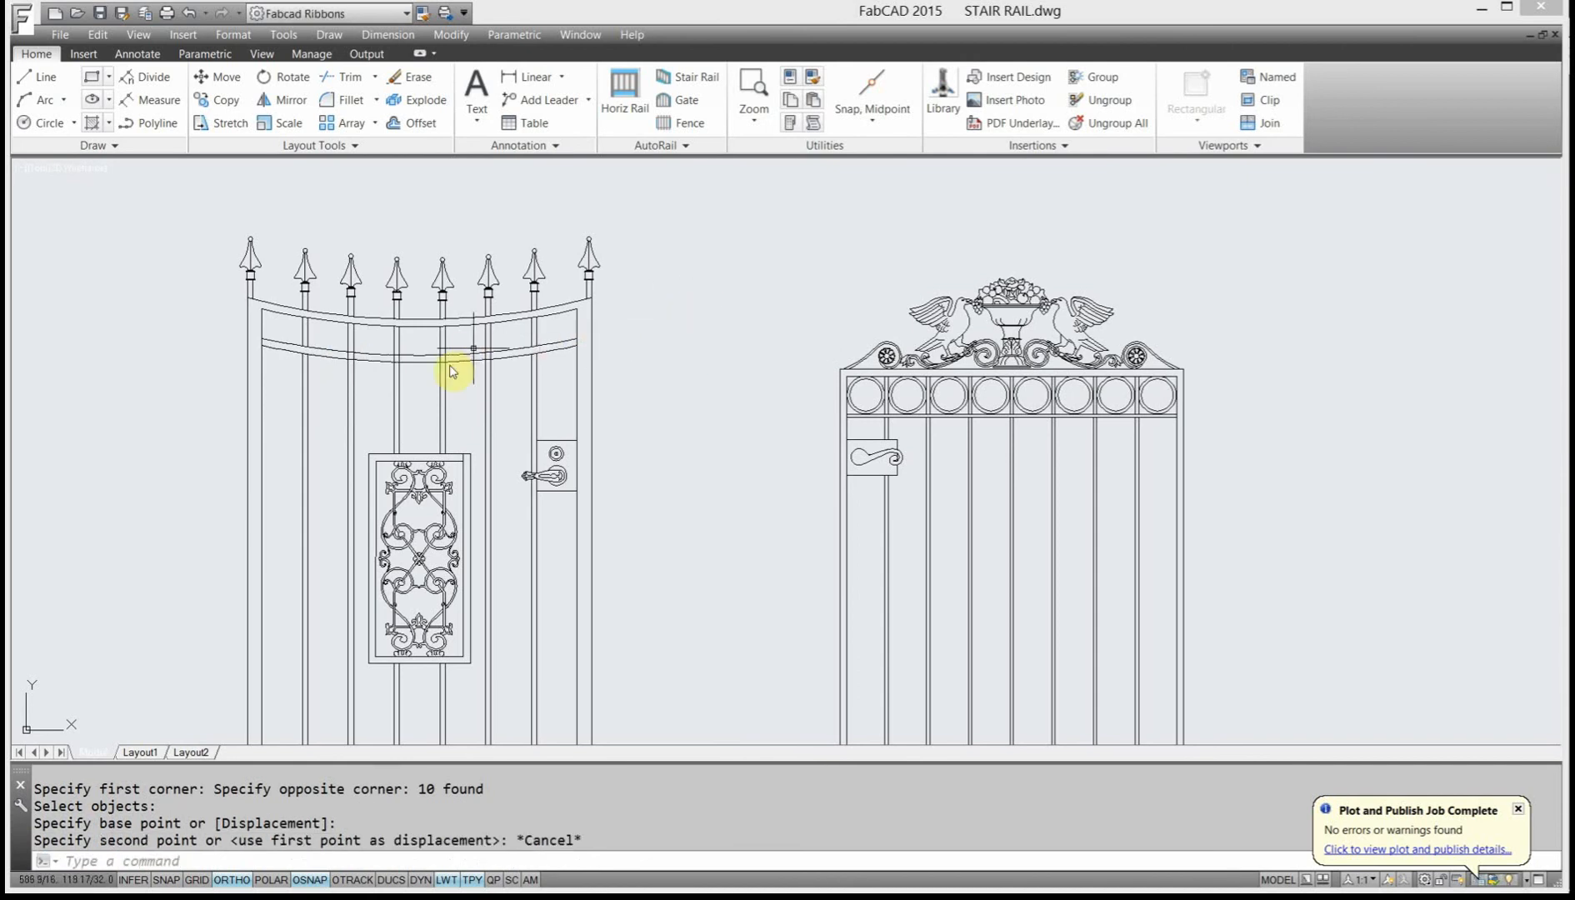
left_click(457, 362)
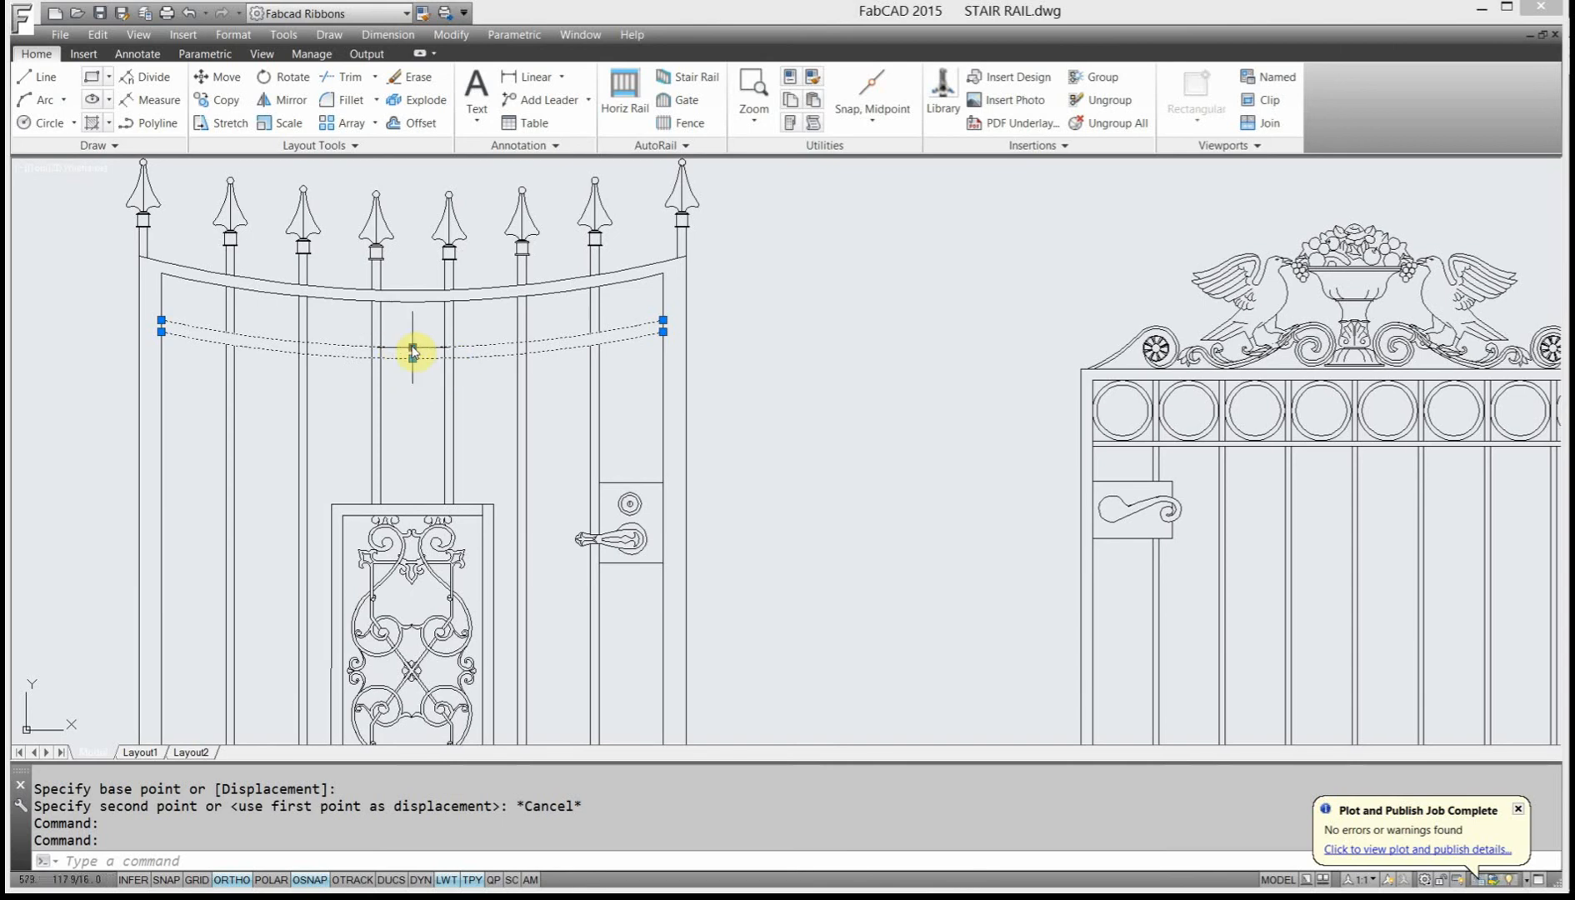
Drag the lower arched rail's midpoint grip down so it dips deeper, then deselect.
left_click(411, 353)
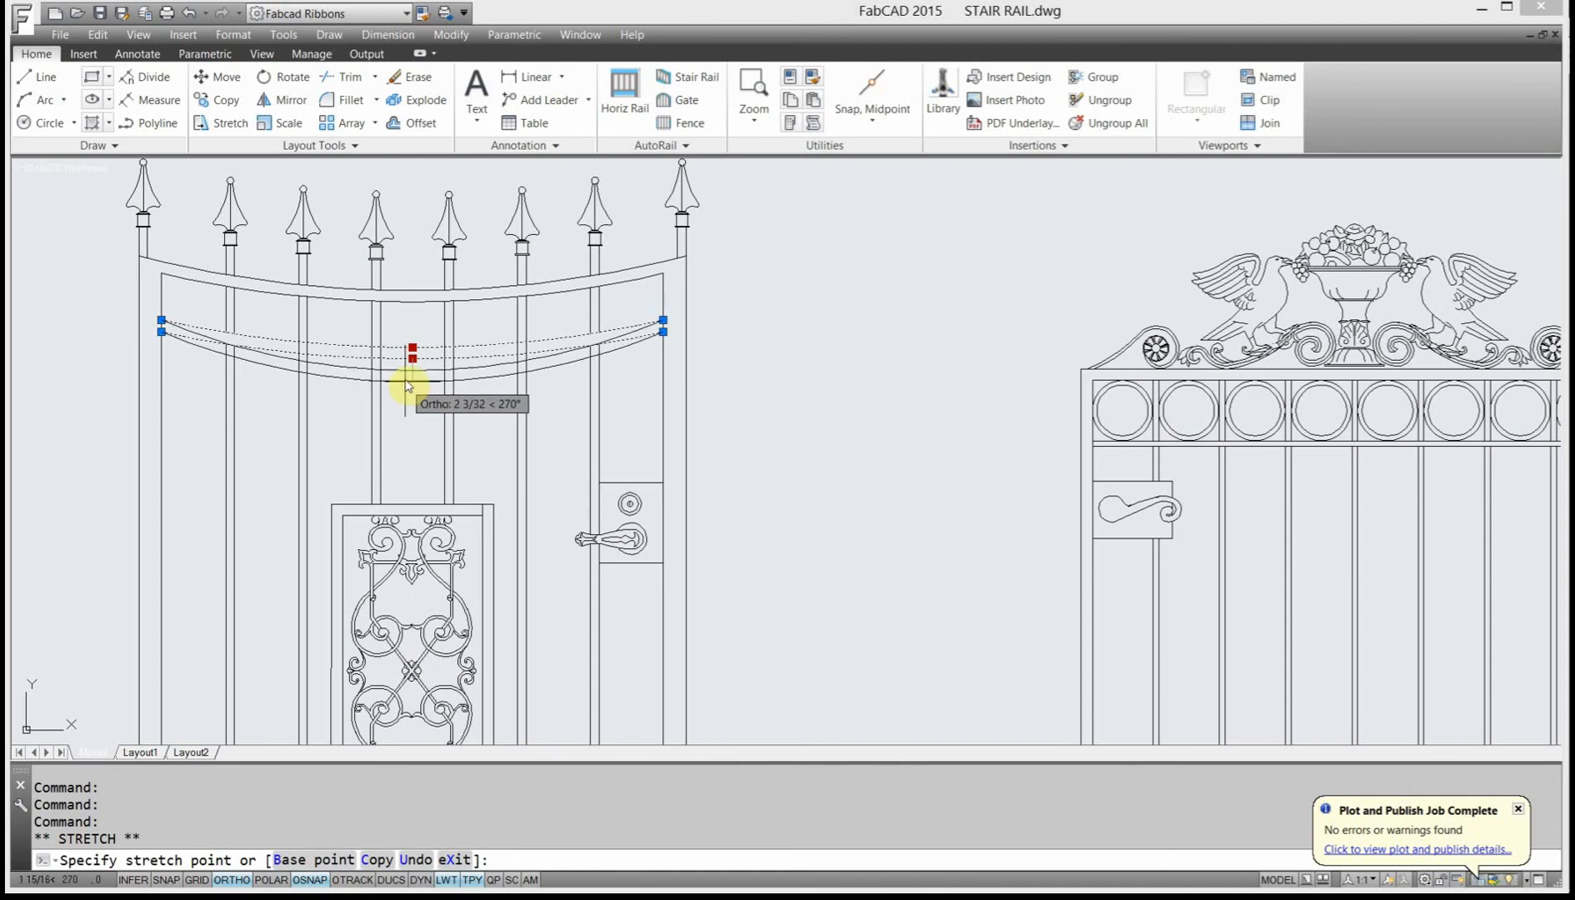
mouse_move(412, 352)
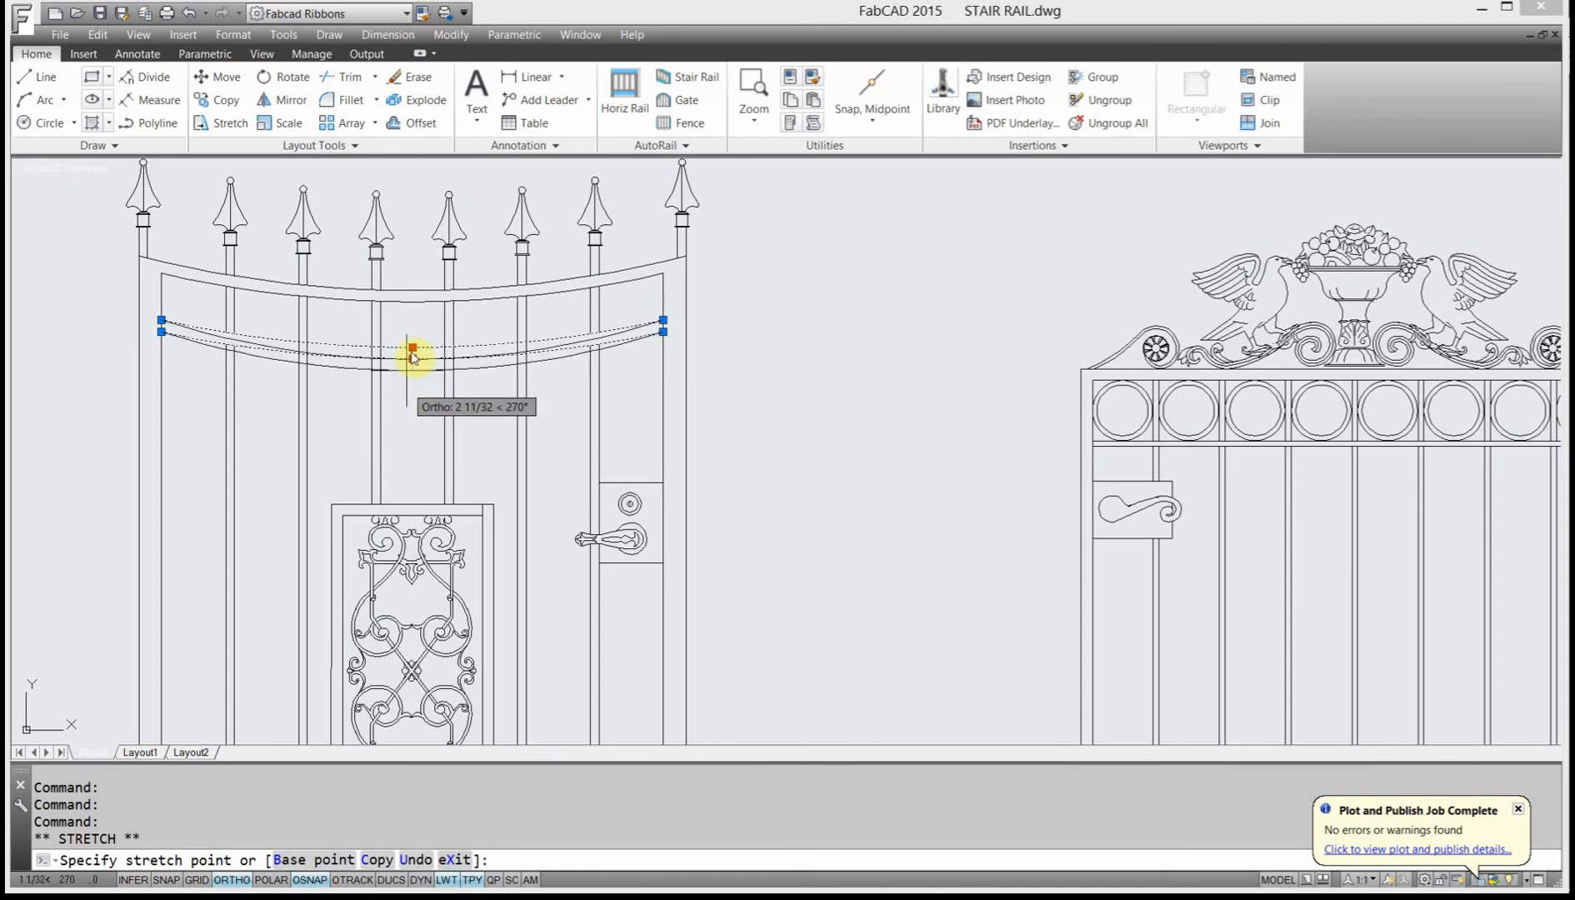
mouse_move(411, 396)
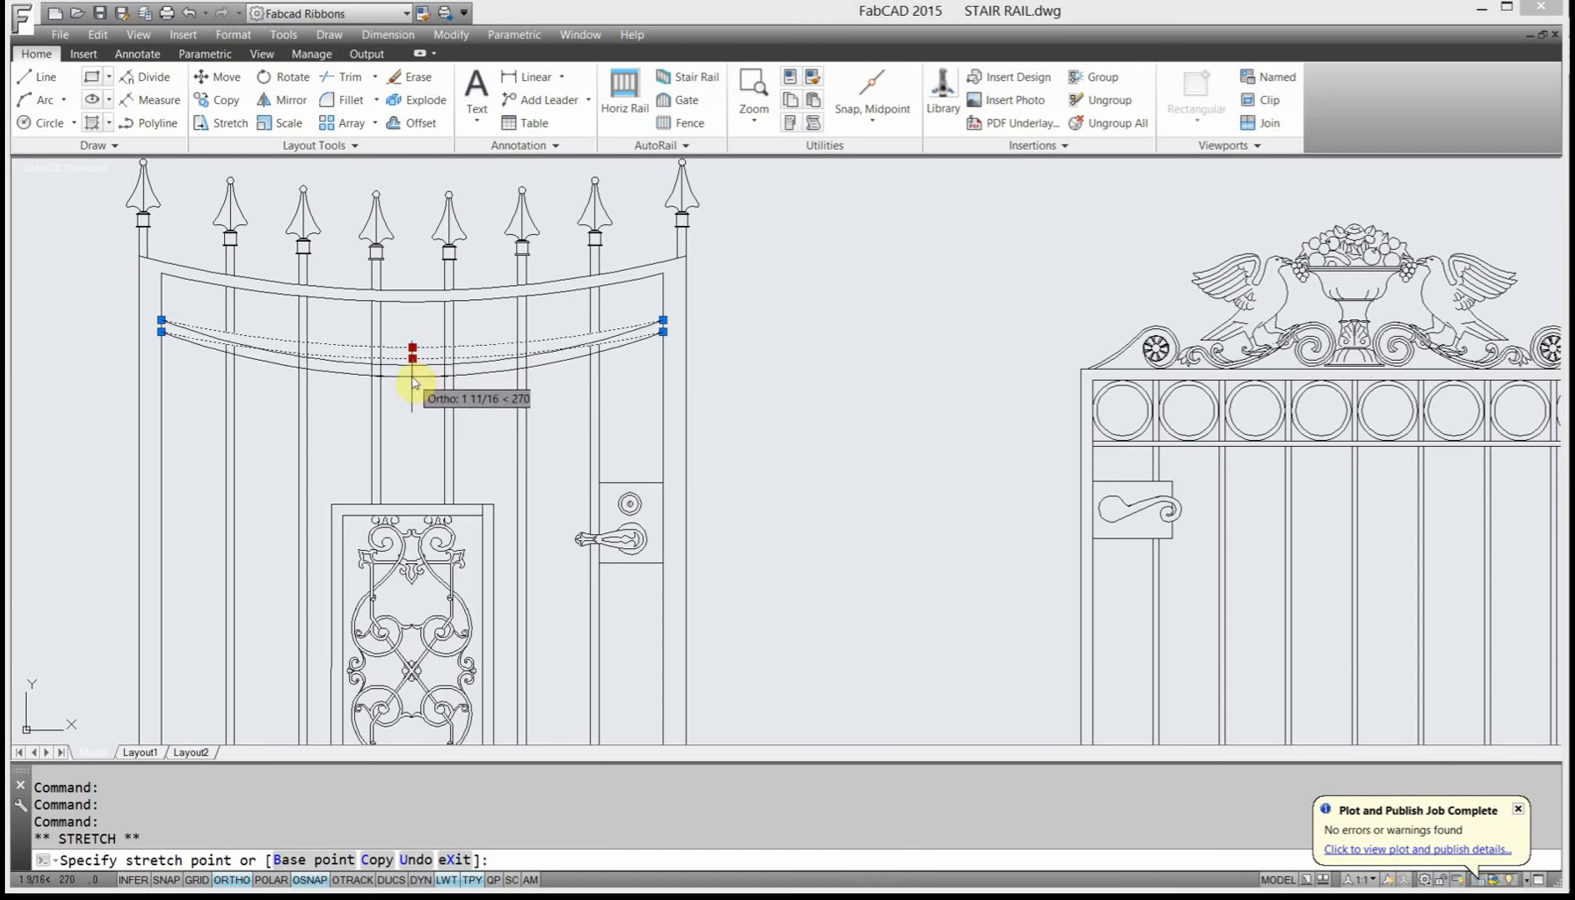
mouse_move(412, 381)
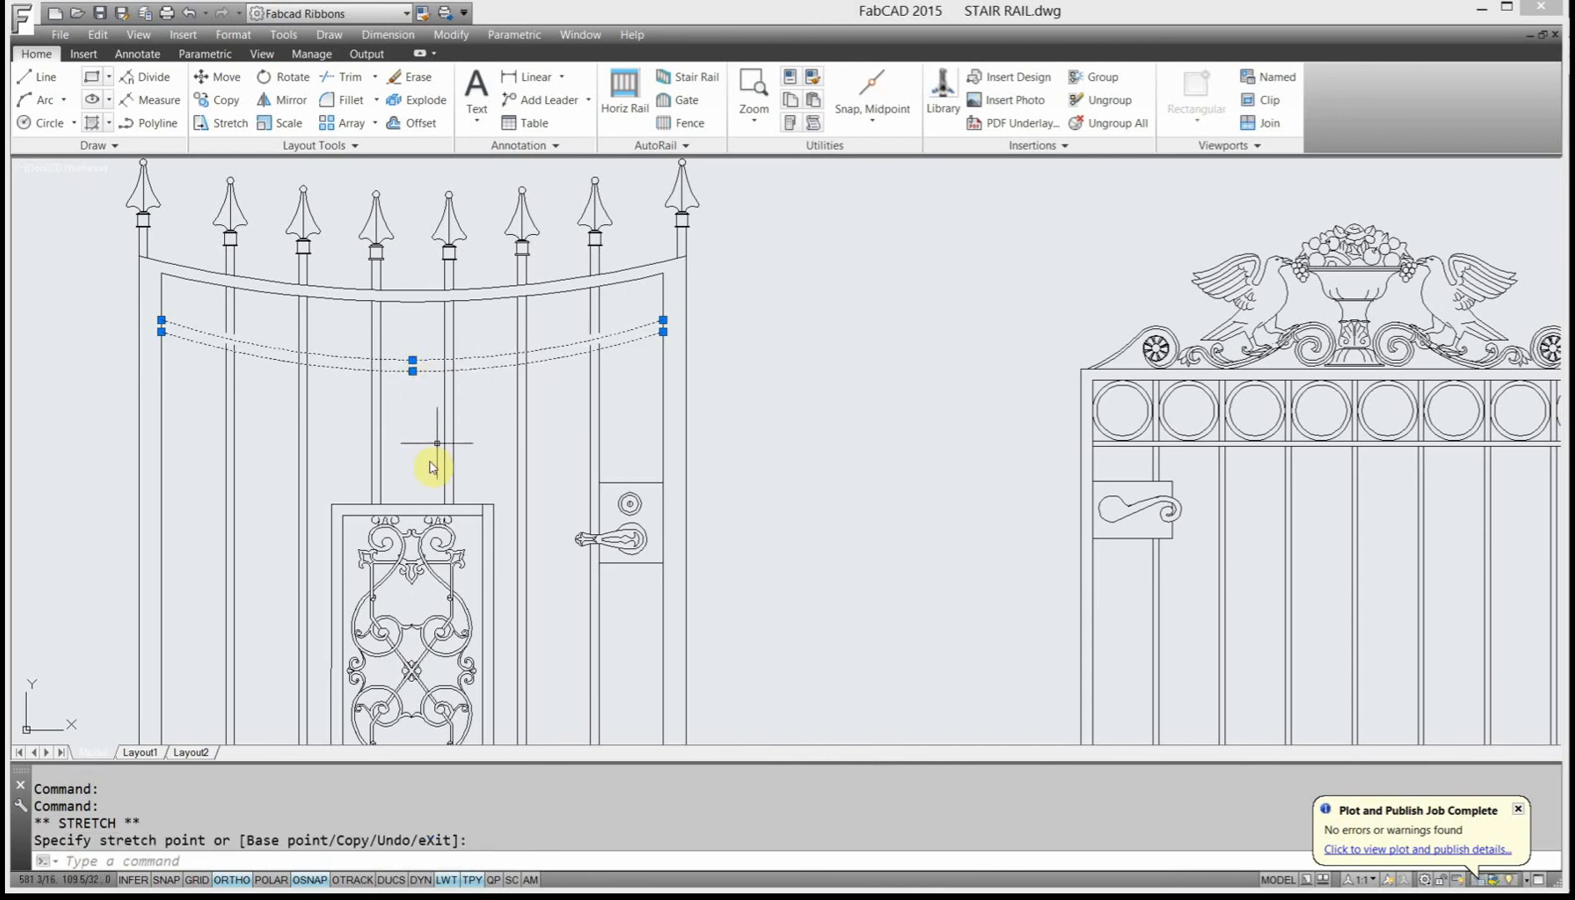
key("Escape")
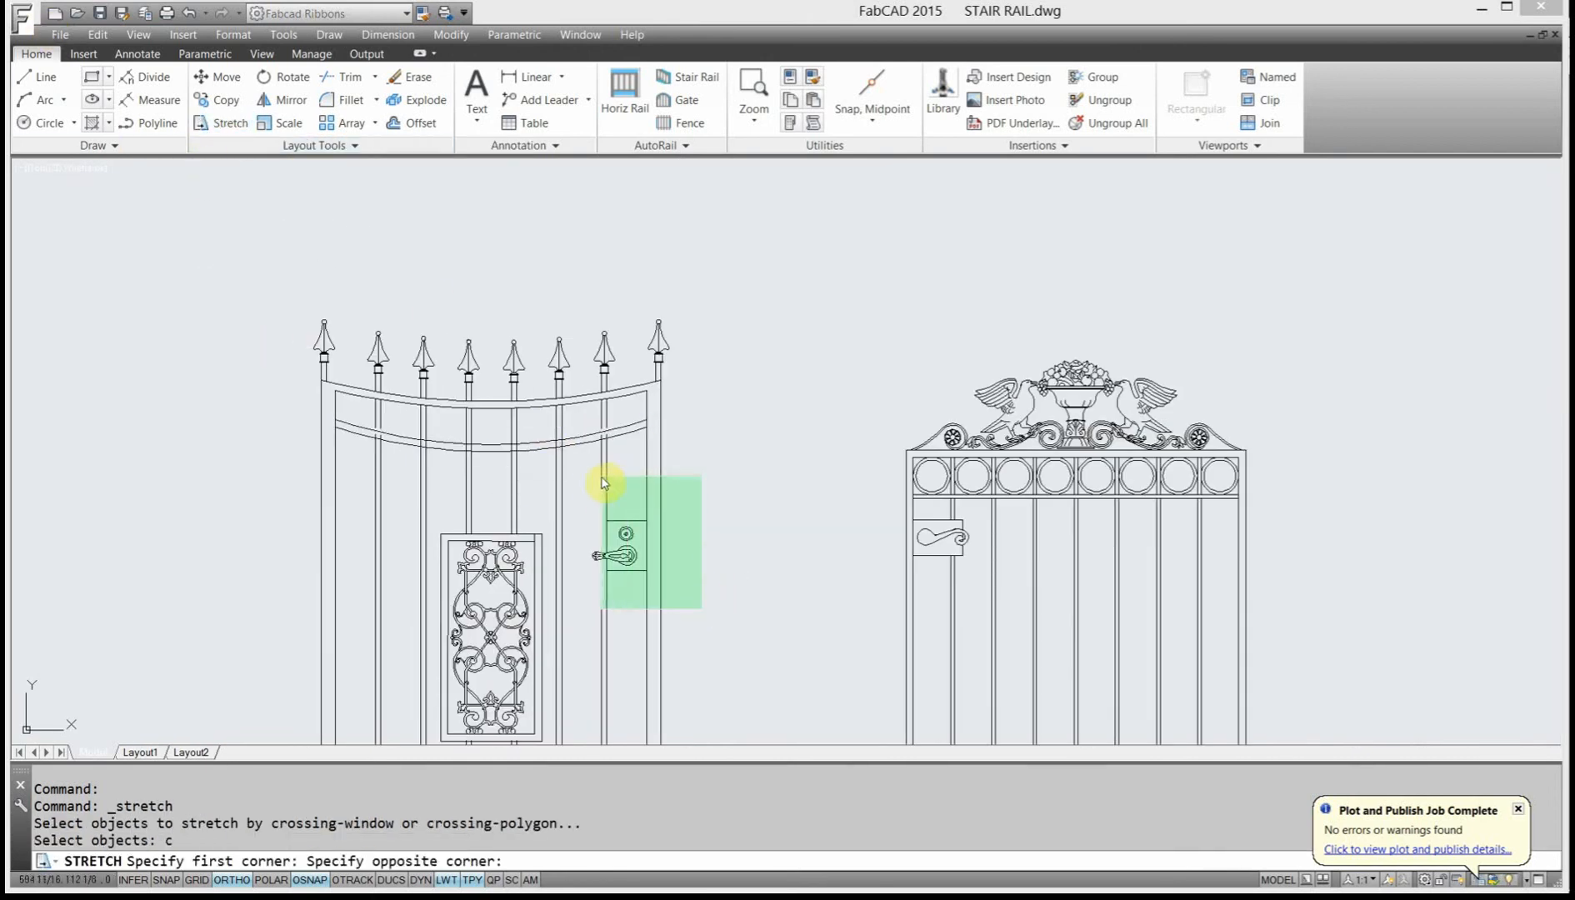
Crossing-select the lockbox and handle on the latch side for repositioning.
left_click(778, 525)
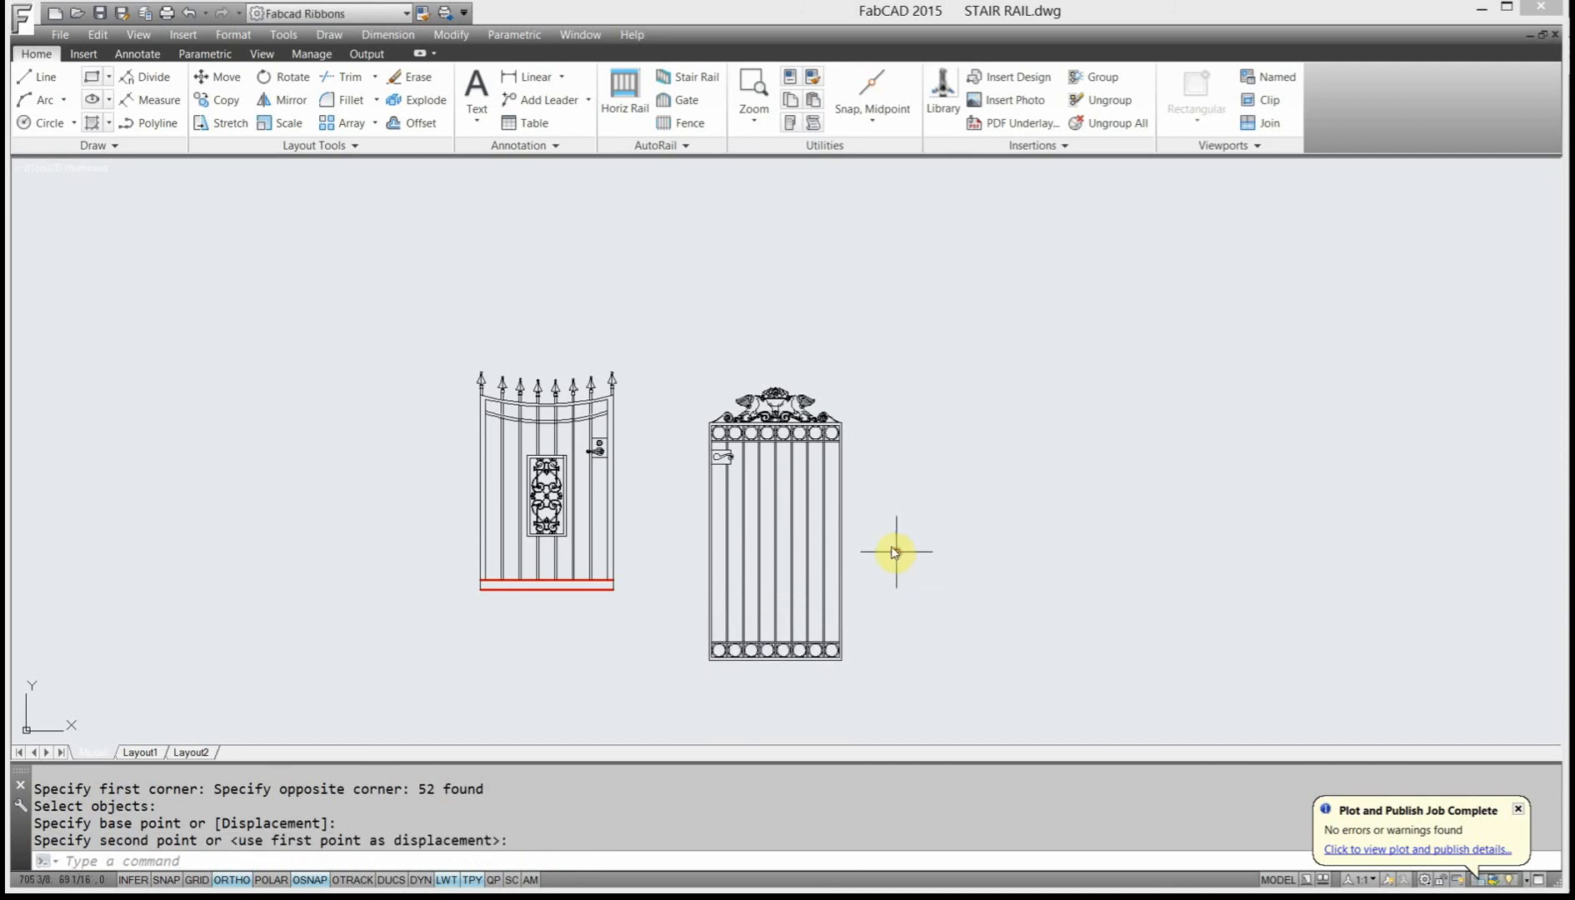
mouse_move(803, 486)
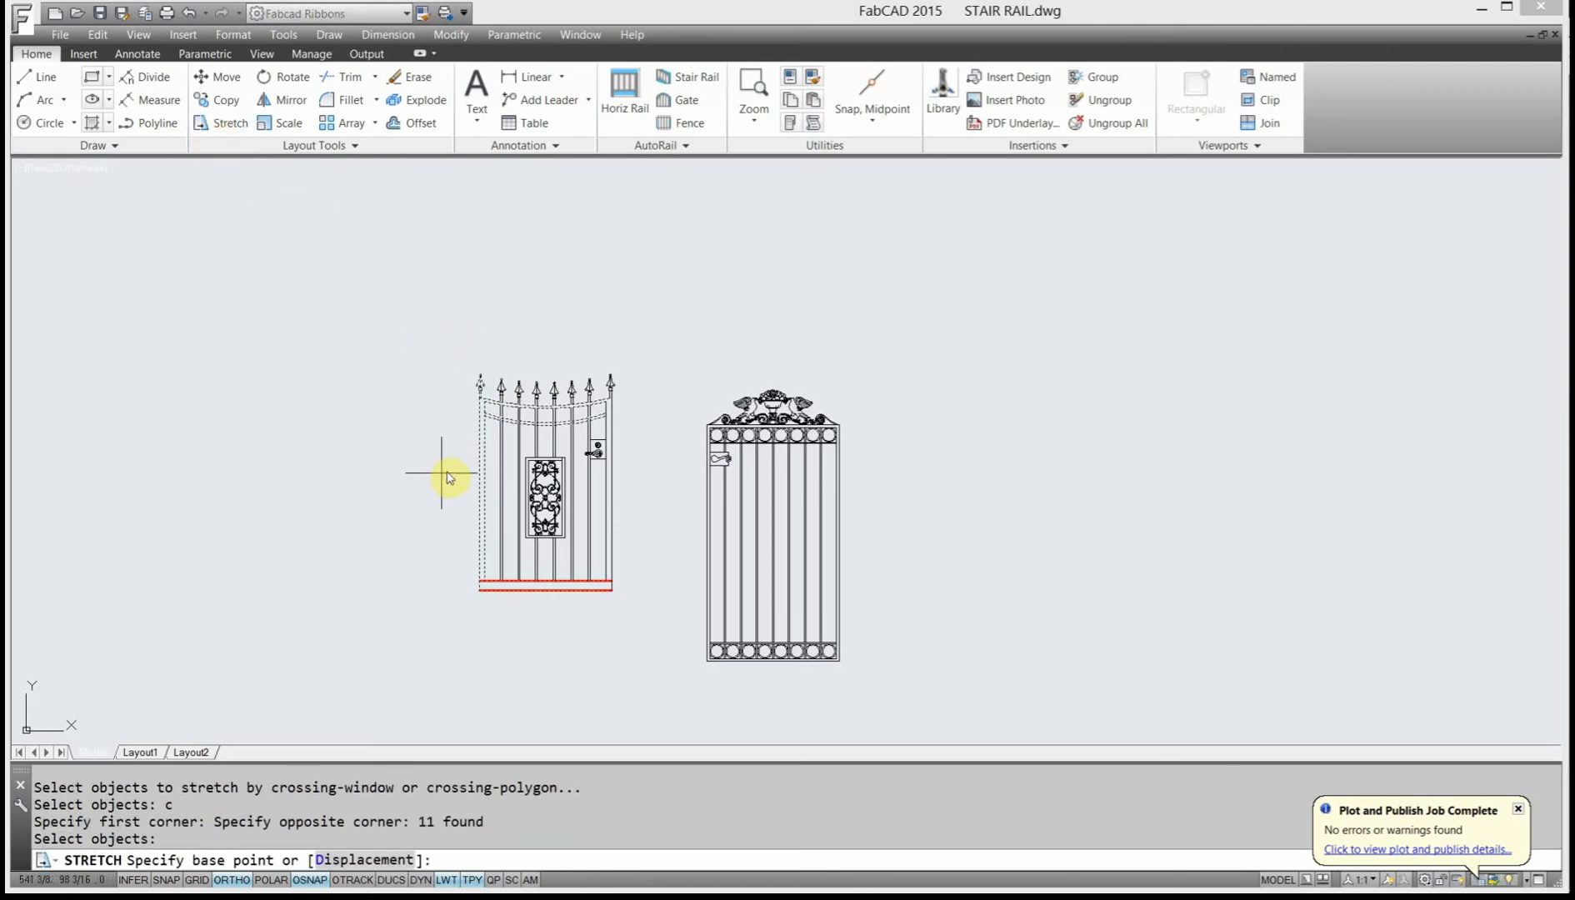
Set the base point for stretching the left gate's left edge outward at 180°.
left_click(449, 473)
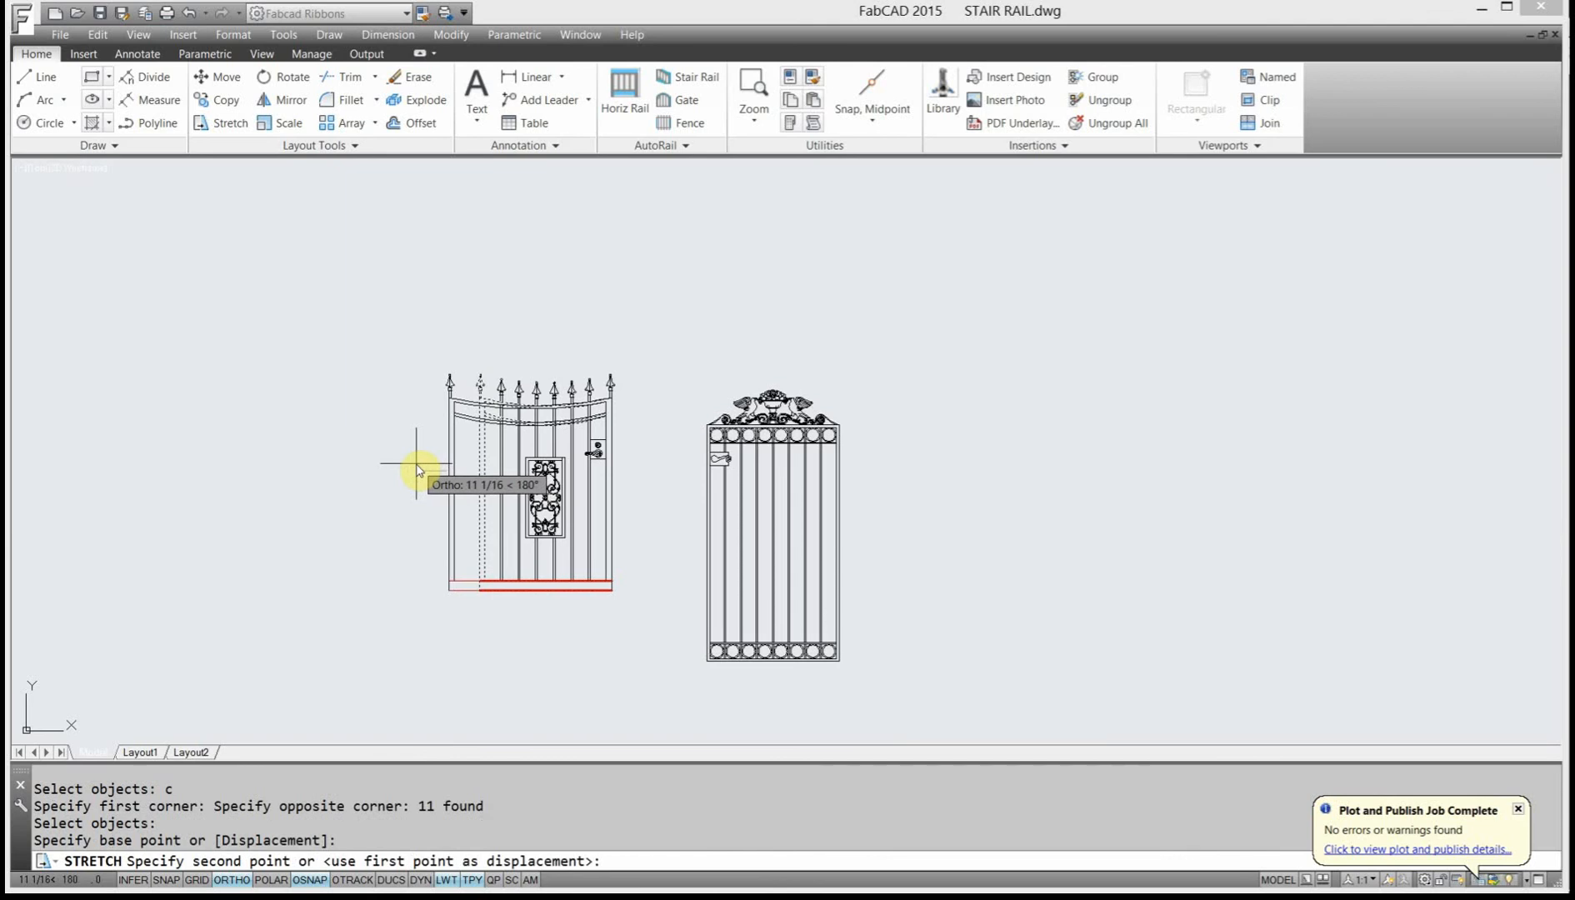